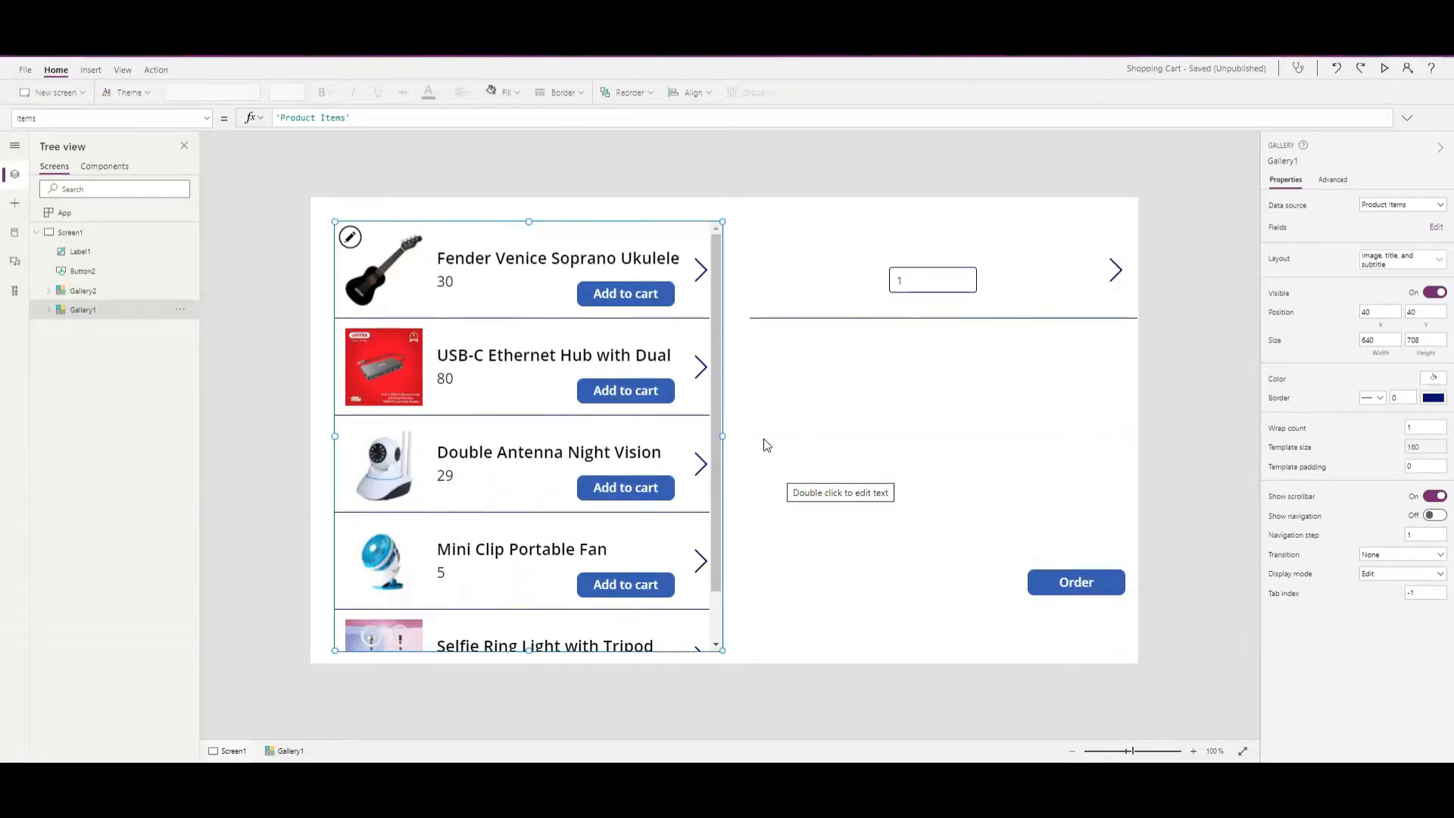
mouse_move(777, 414)
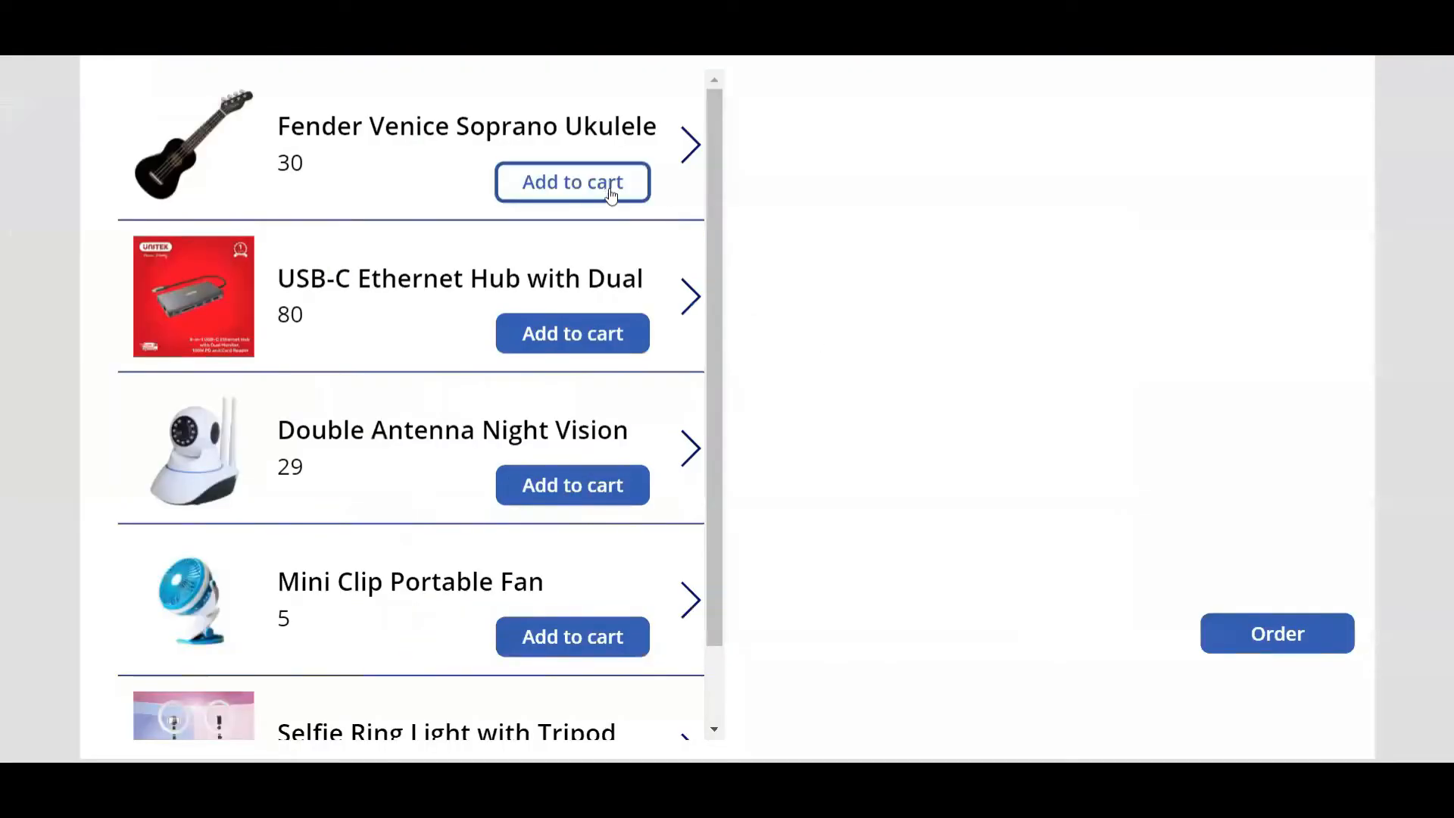
Step: In the preview, add the ukulele to the shopping cart
left_click(573, 182)
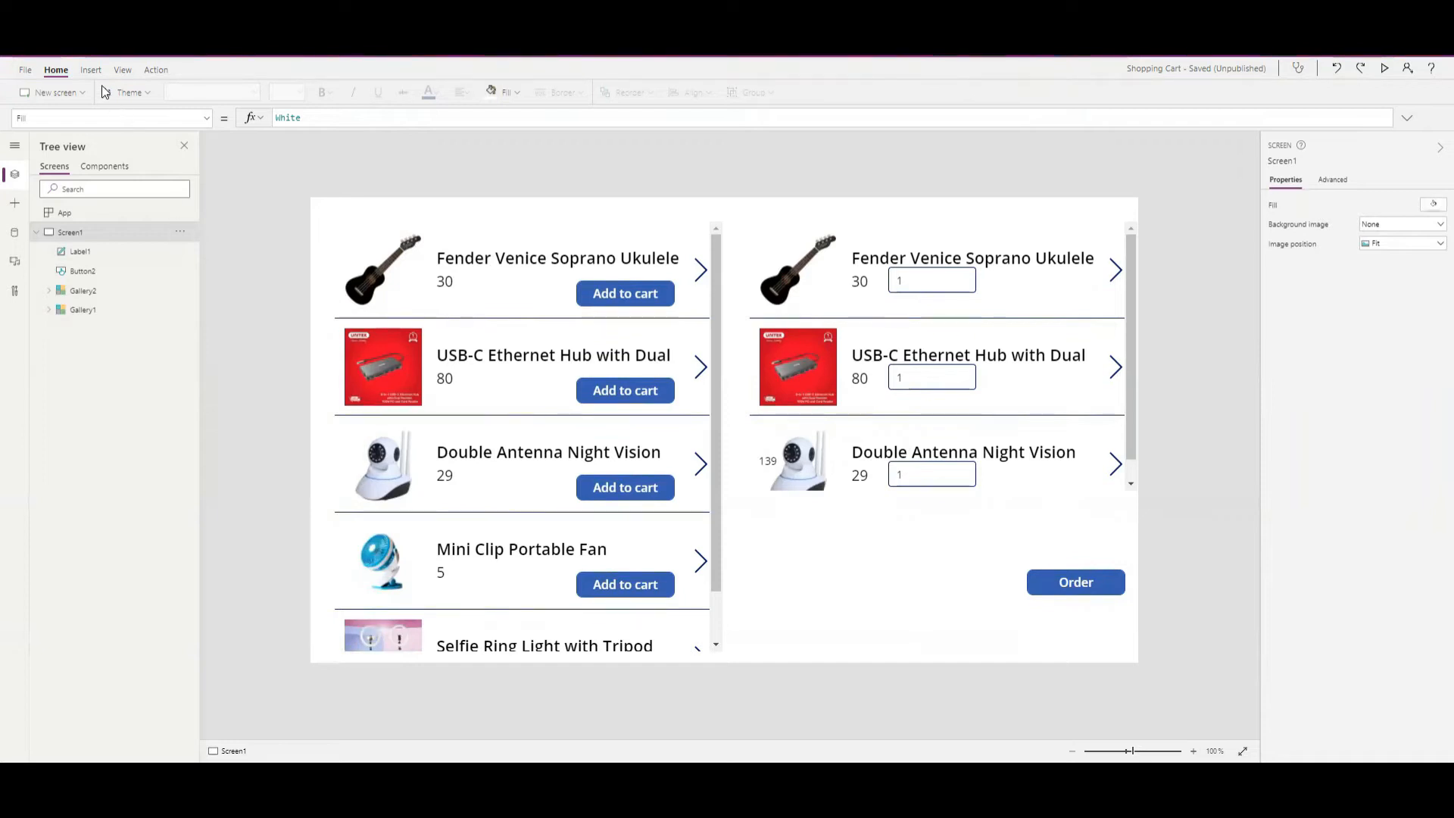
Step: Insert the Print icon and place it beside the Order button
left_click(90, 70)
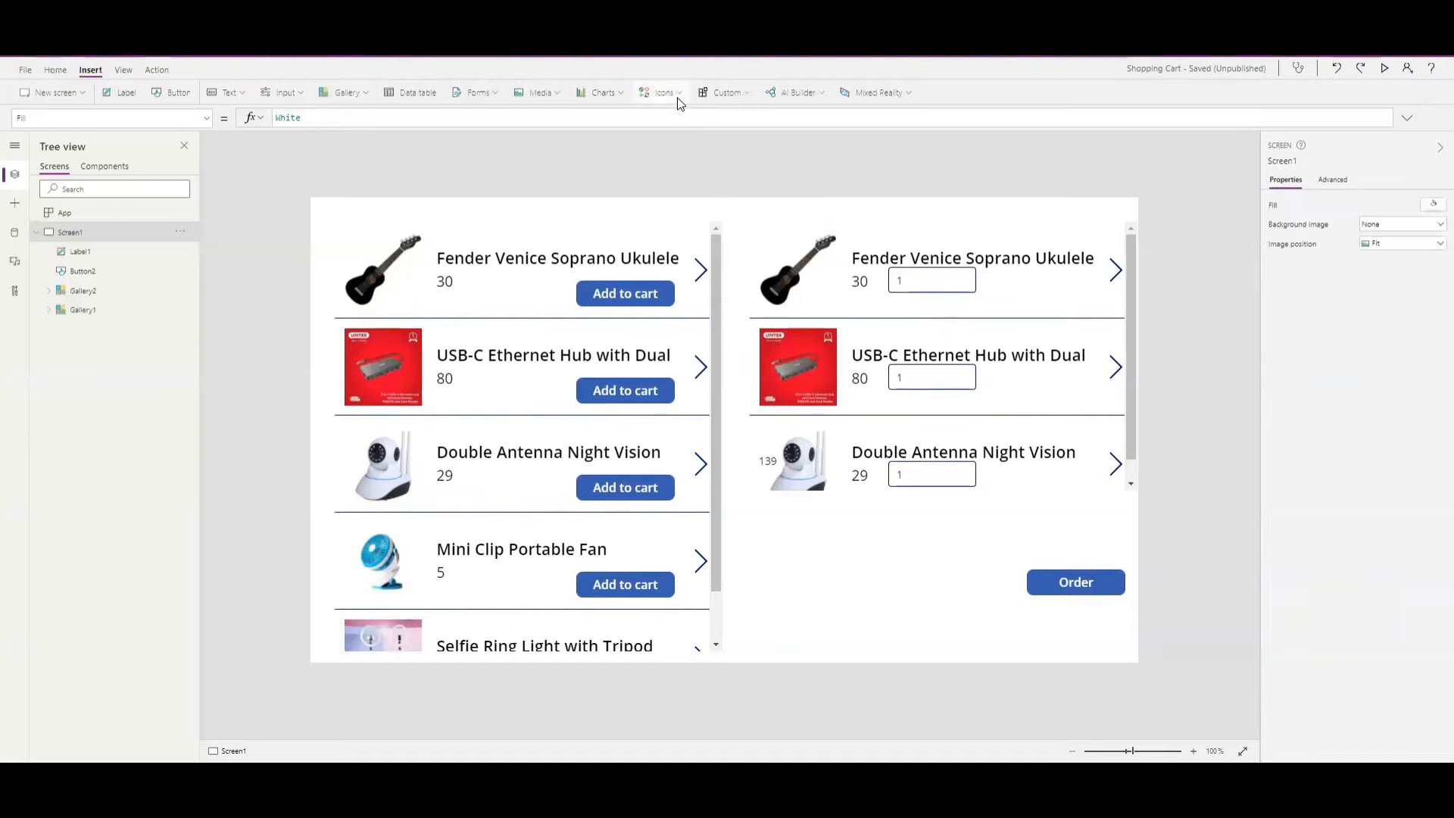
left_click(663, 92)
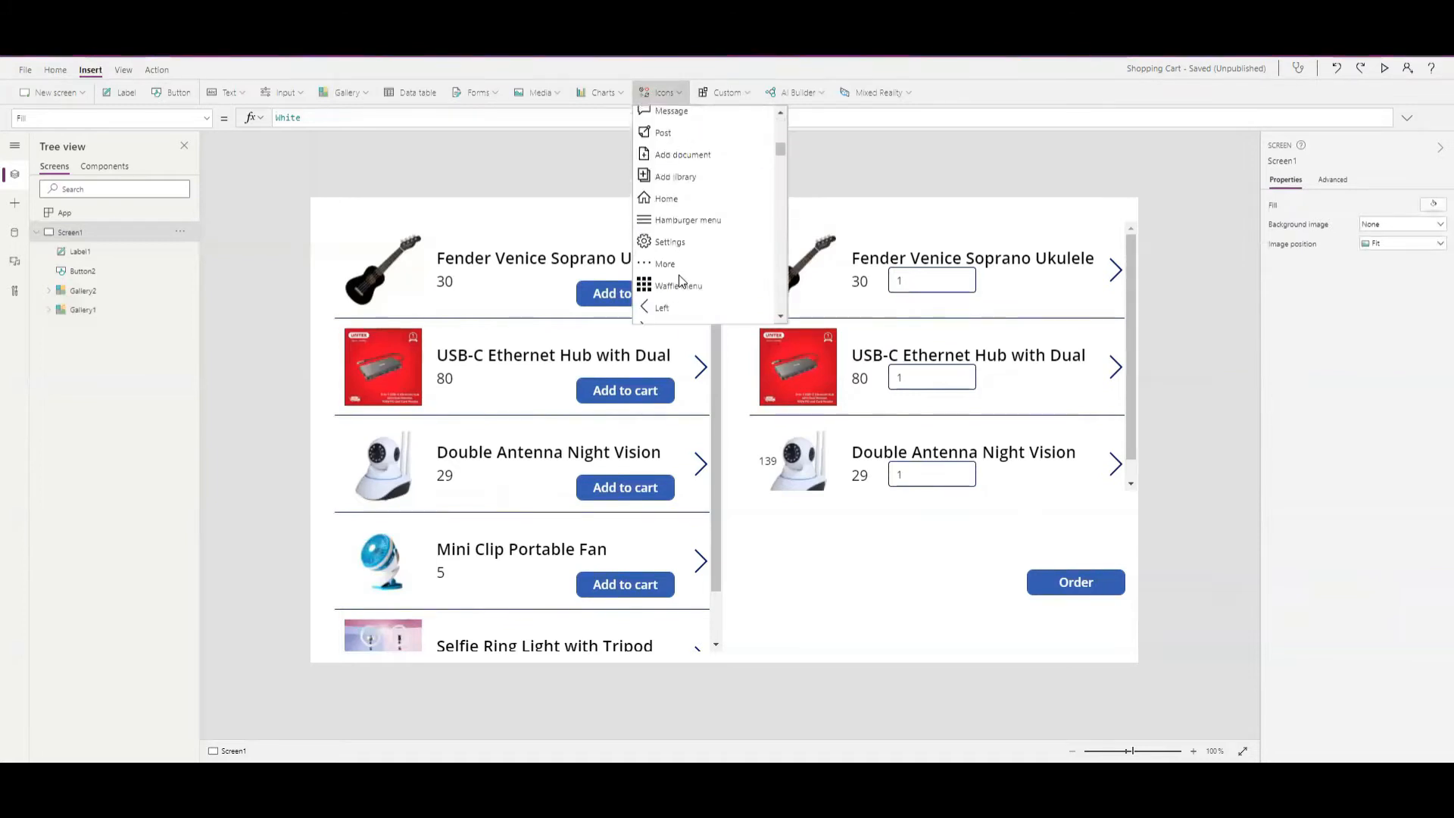
scroll("down", 3)
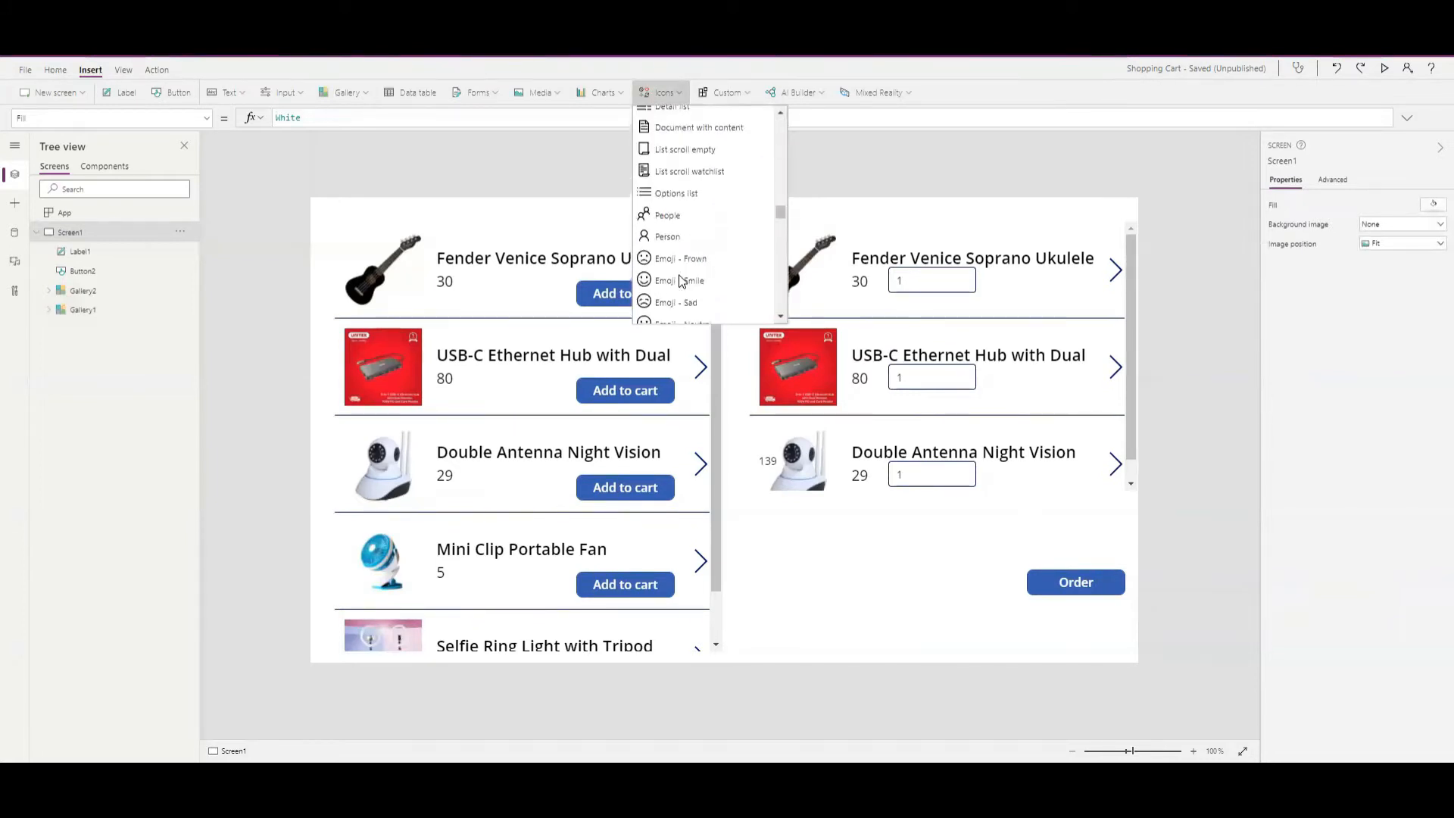
scroll("down", 3)
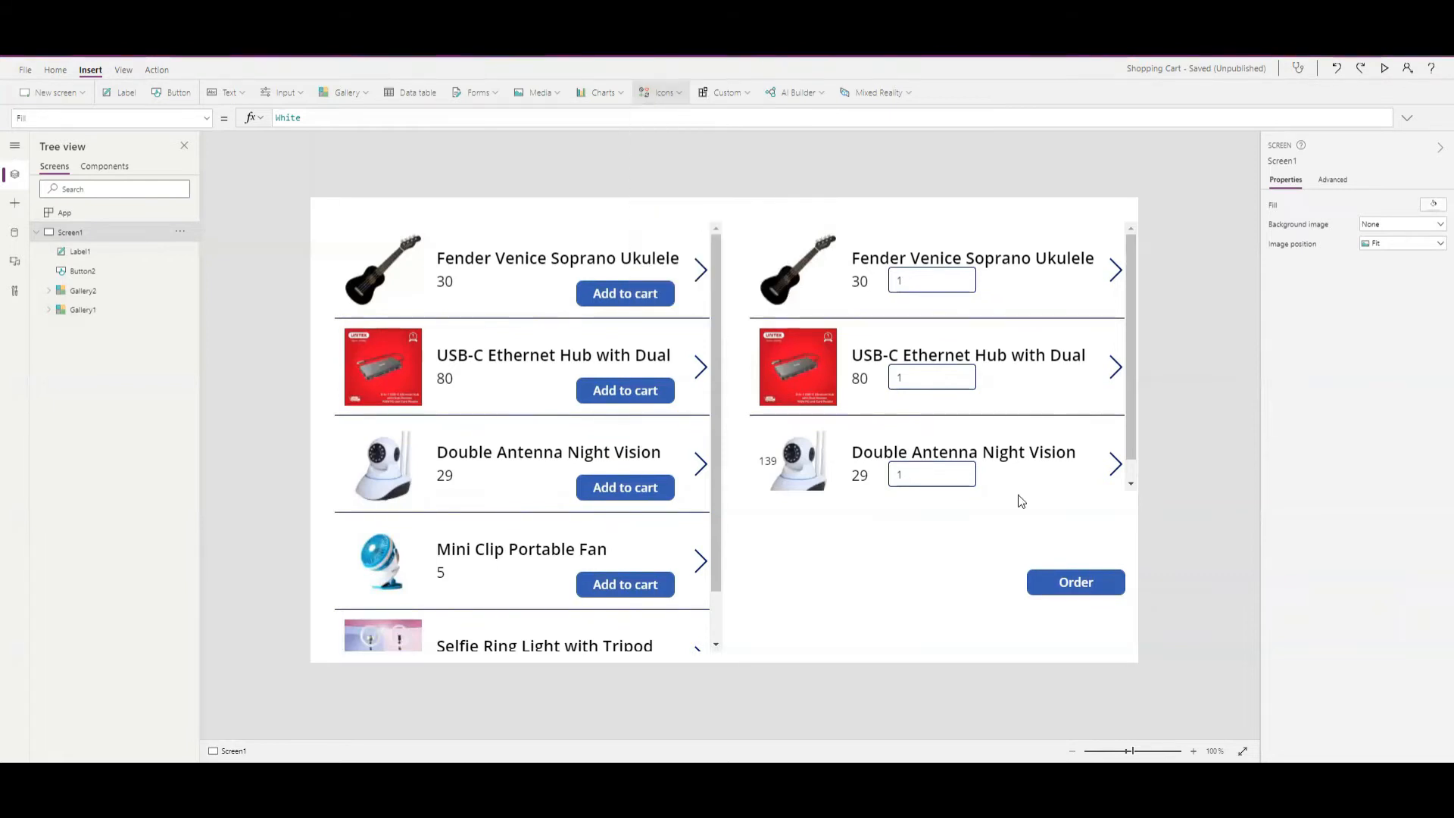
left_click(381, 263)
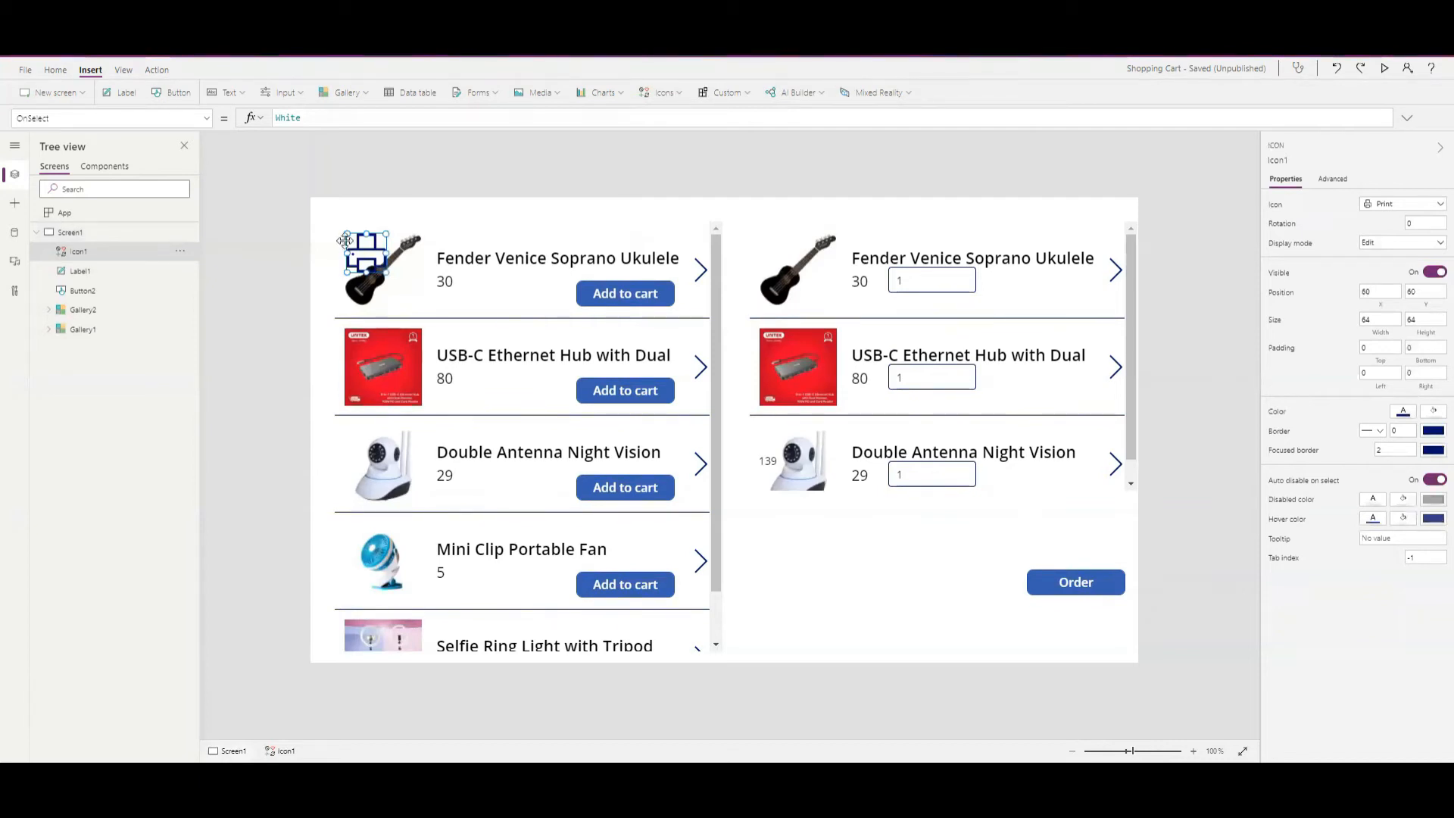
left_click_drag(364, 265, 910, 582)
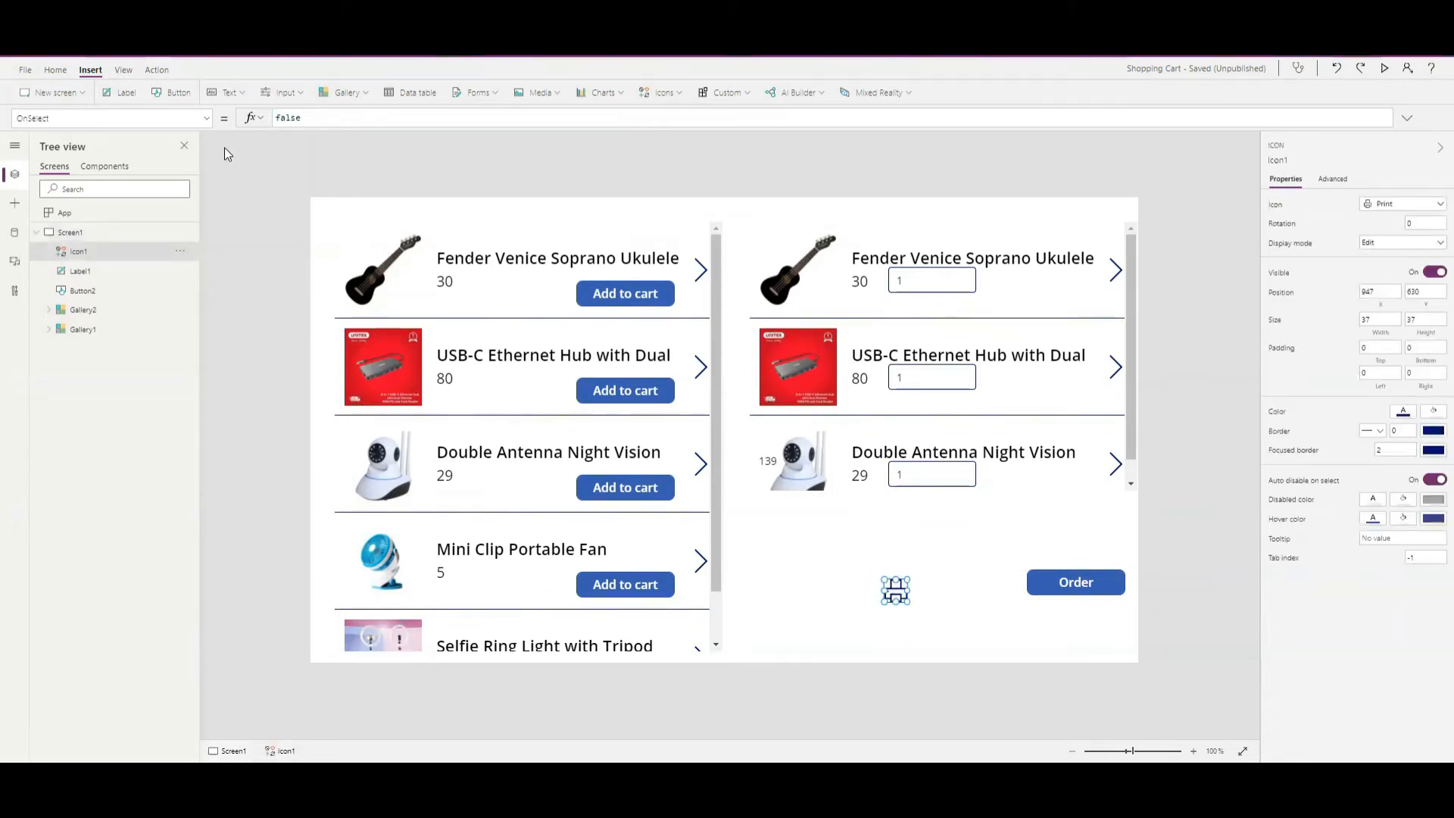
Step: Set the print icon's OnSelect formula to Print()
left_click(288, 117)
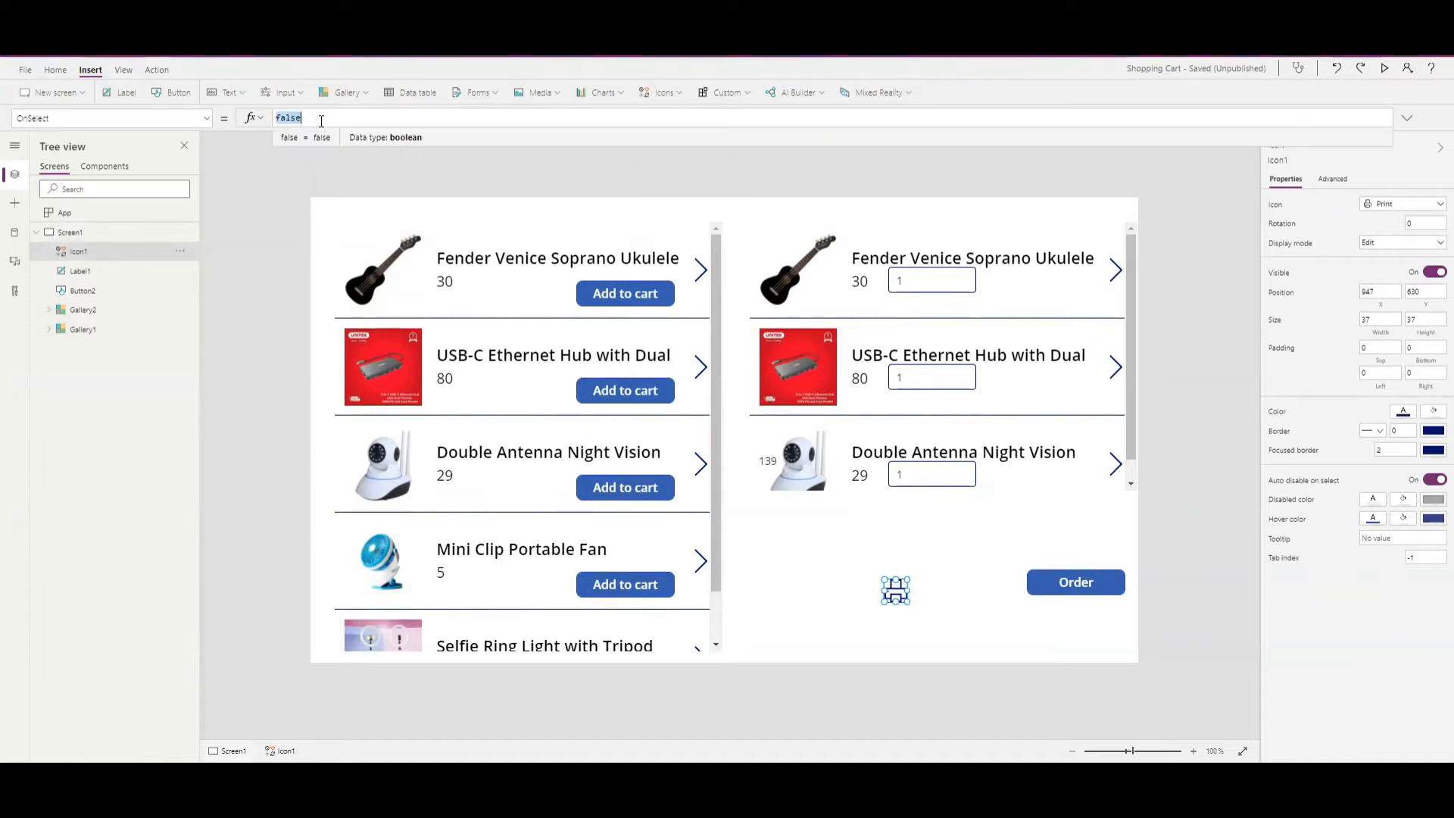
type("Print")
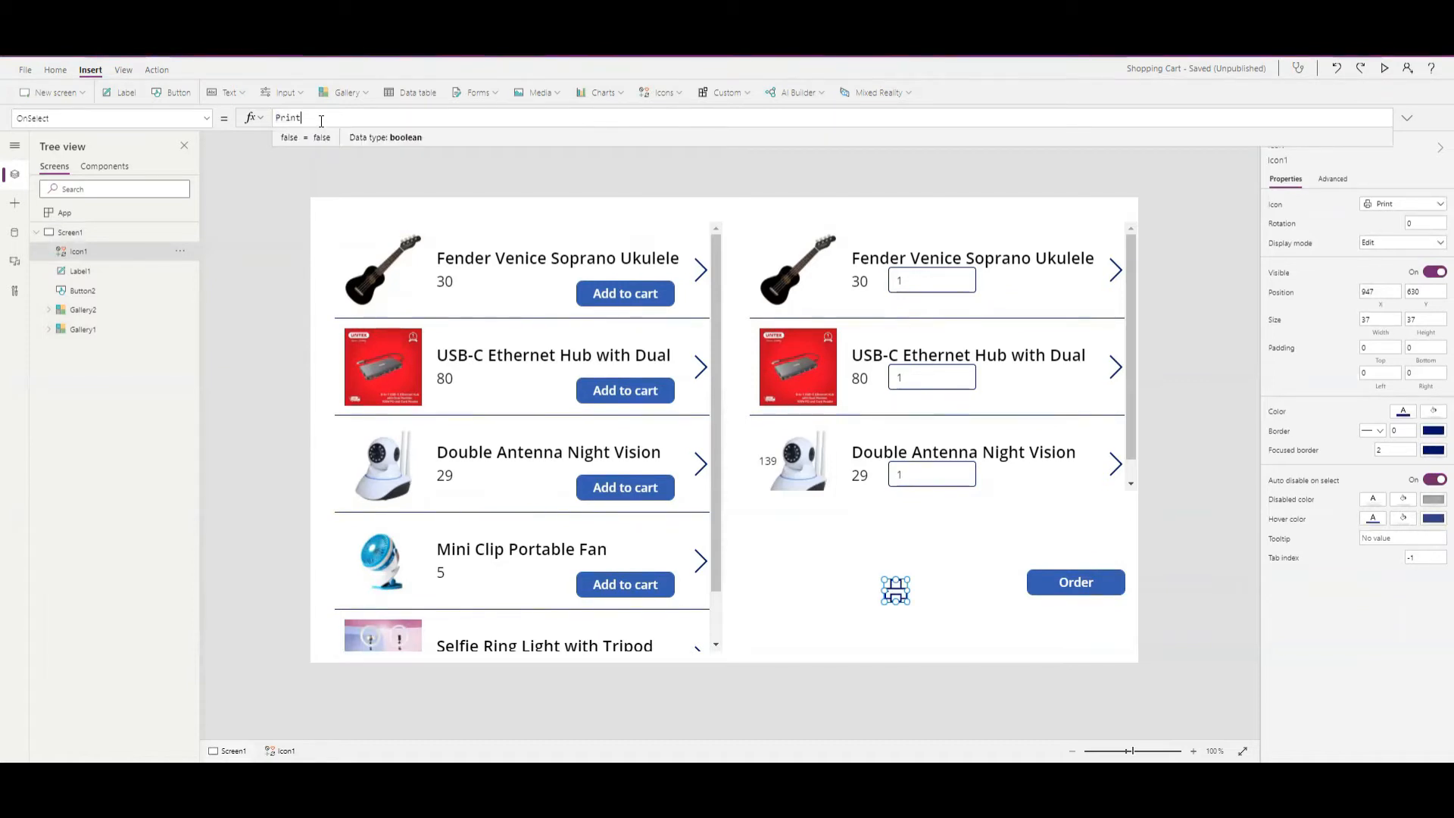
type("()")
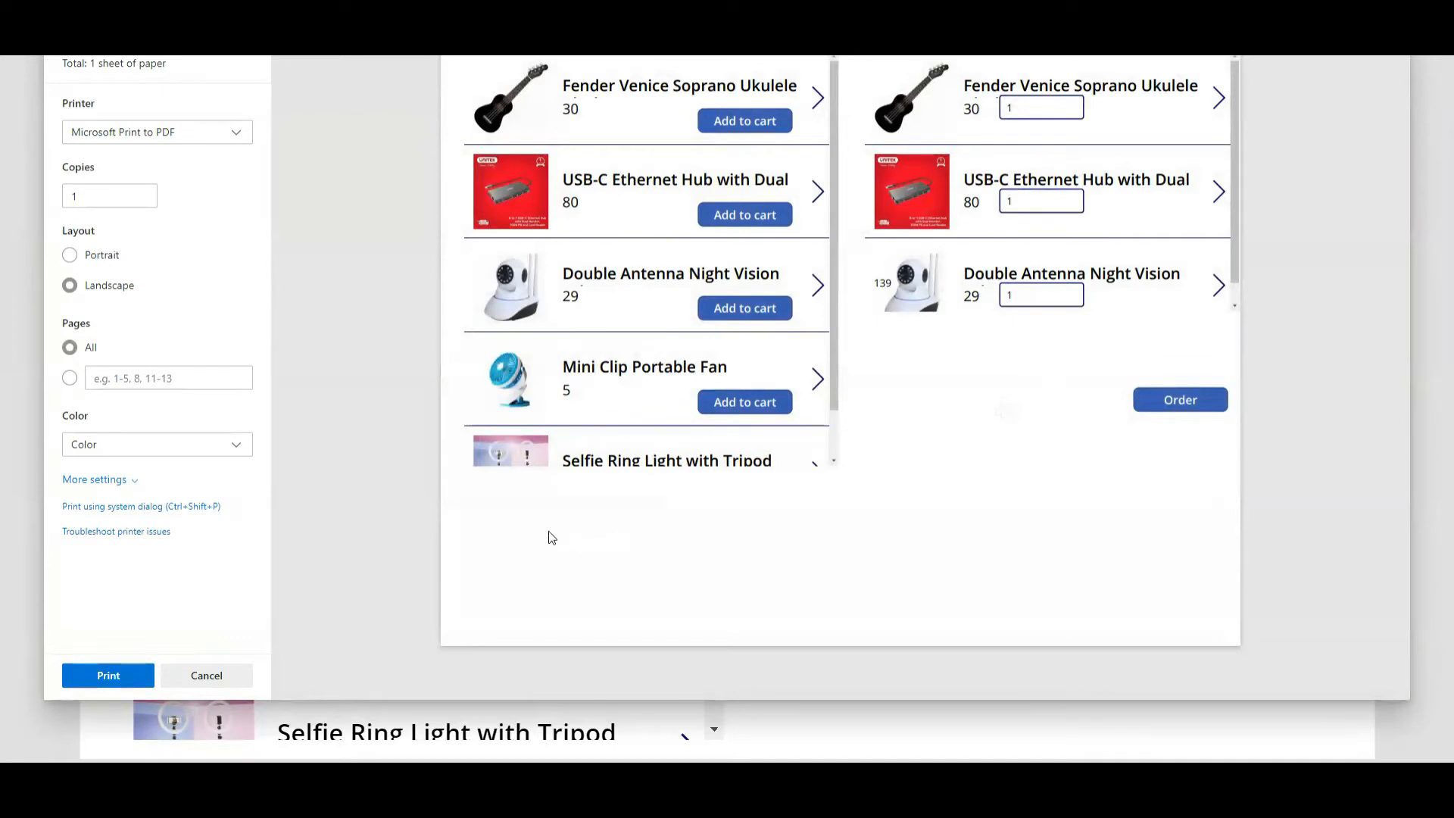
mouse_move(610, 578)
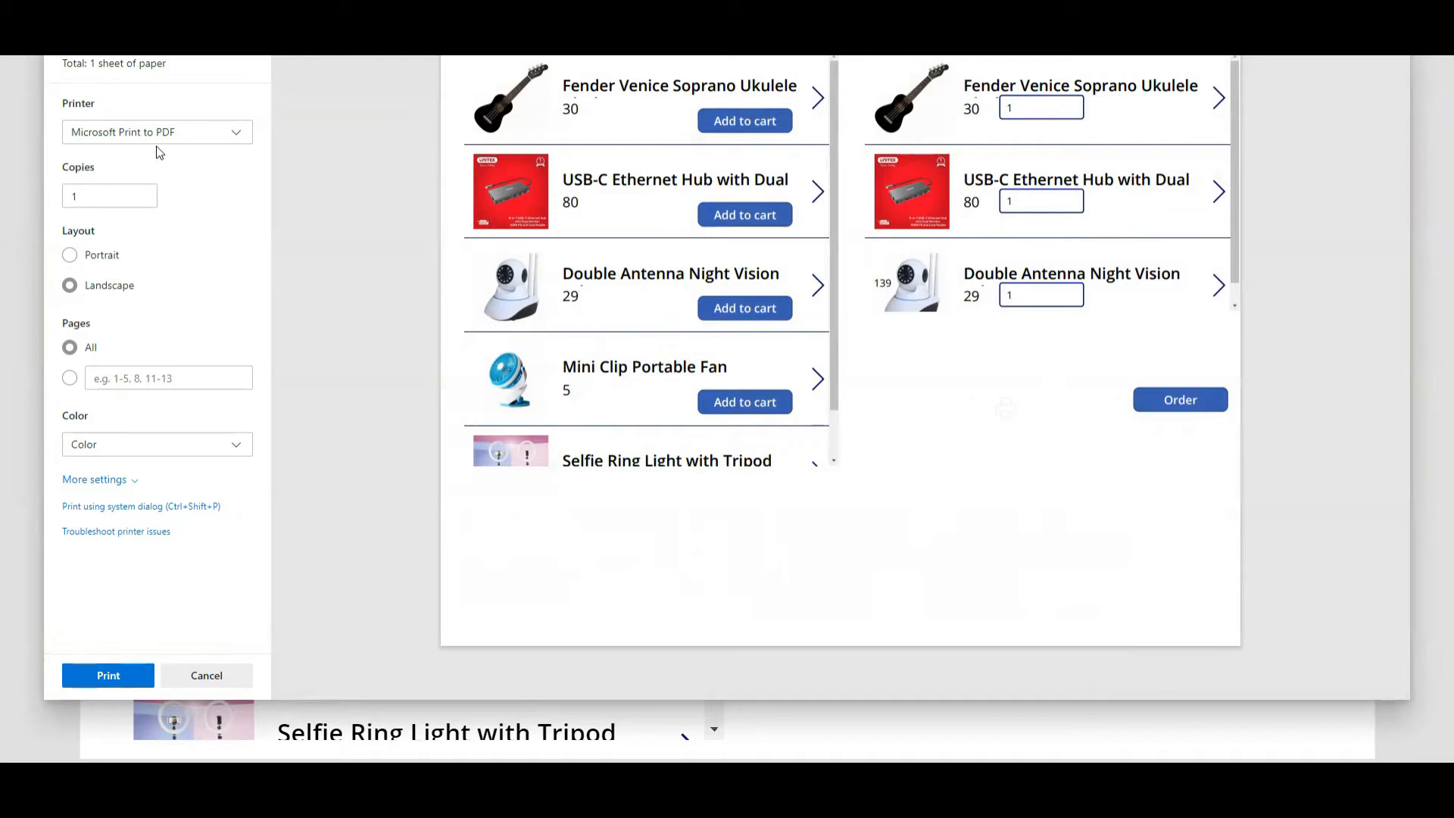
Step: Try Portrait layout and toggle Background graphics off and on, then cancel printing
left_click(69, 255)
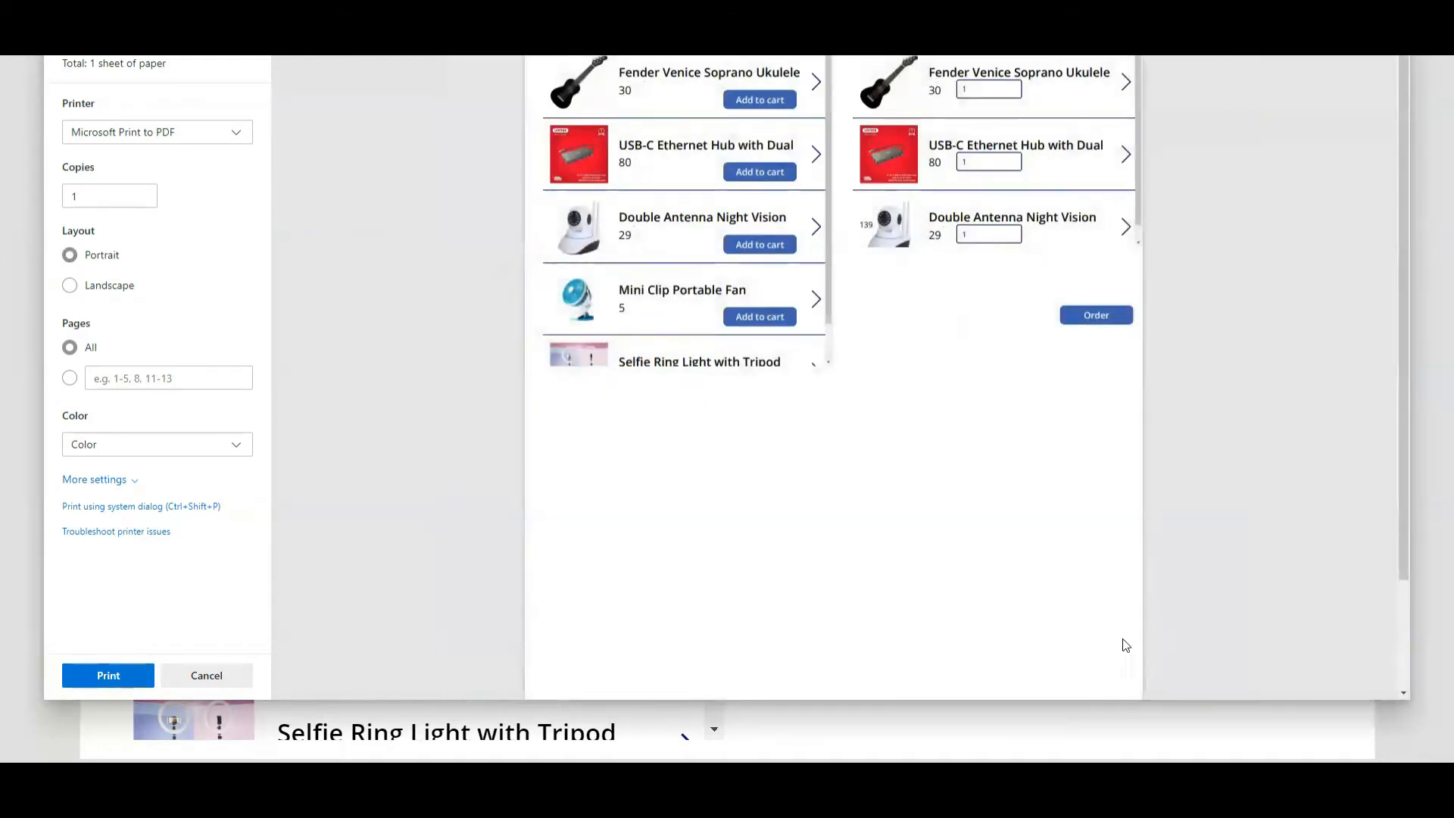
left_click(93, 480)
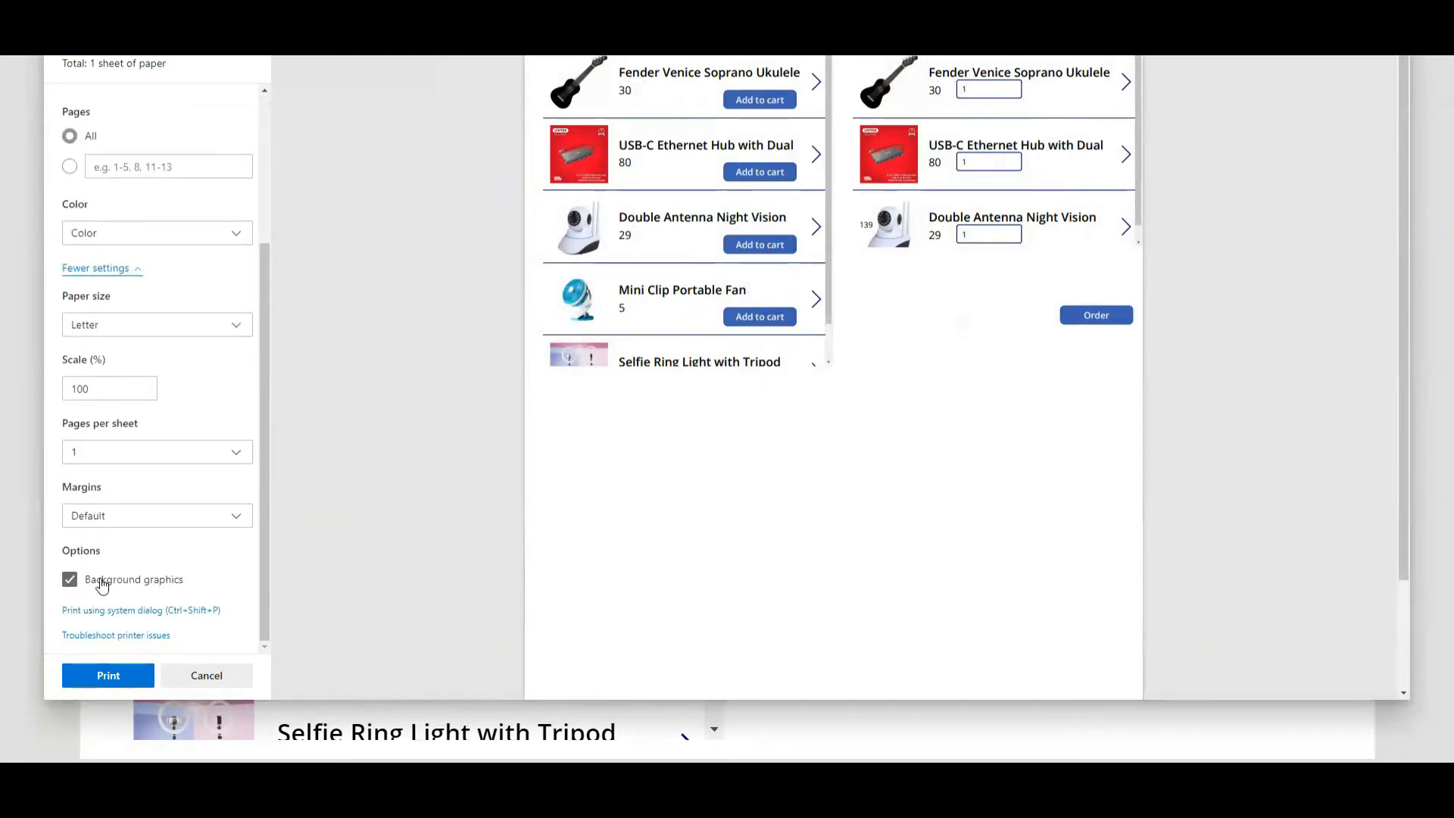
left_click(69, 578)
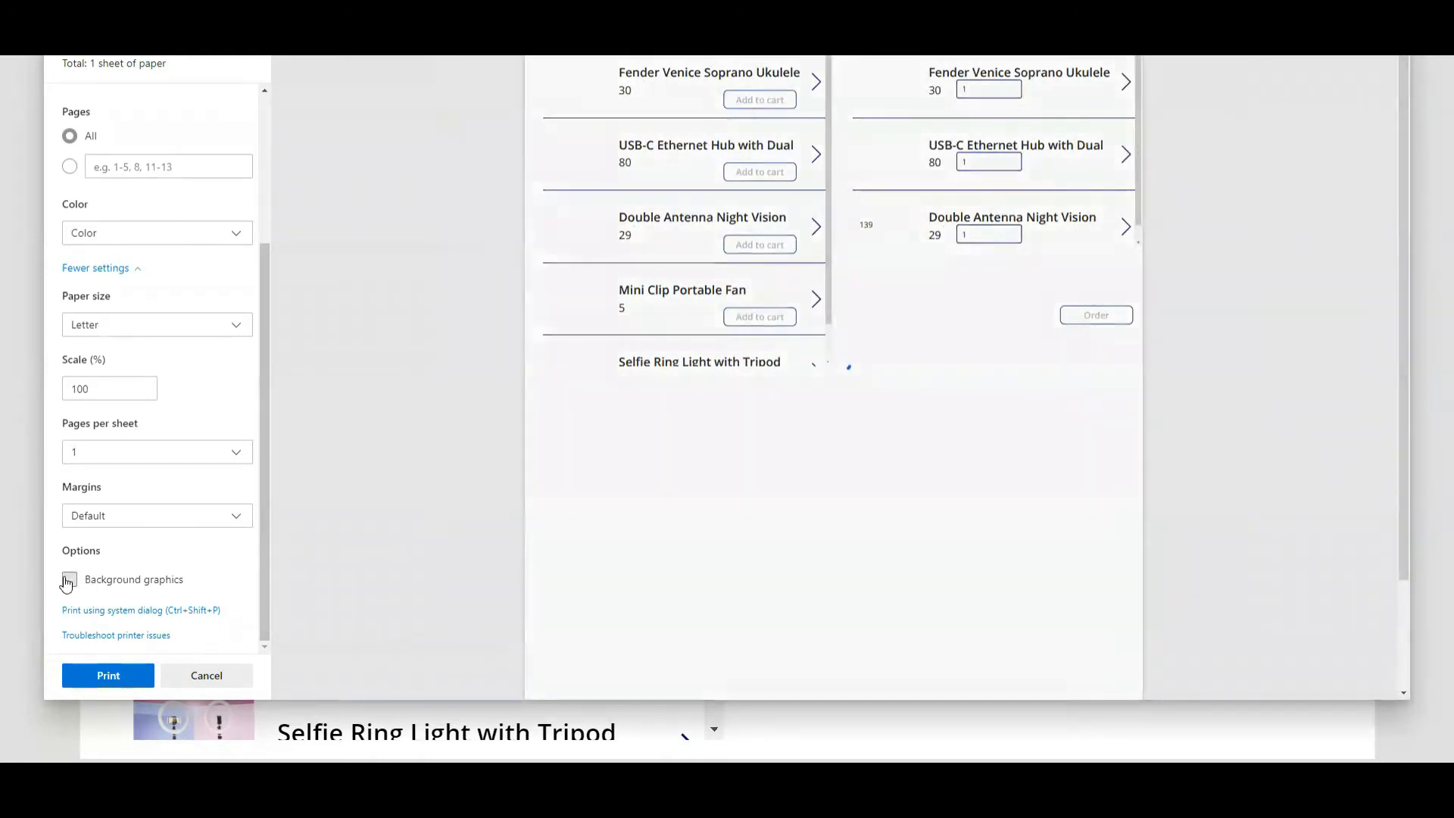
left_click(69, 578)
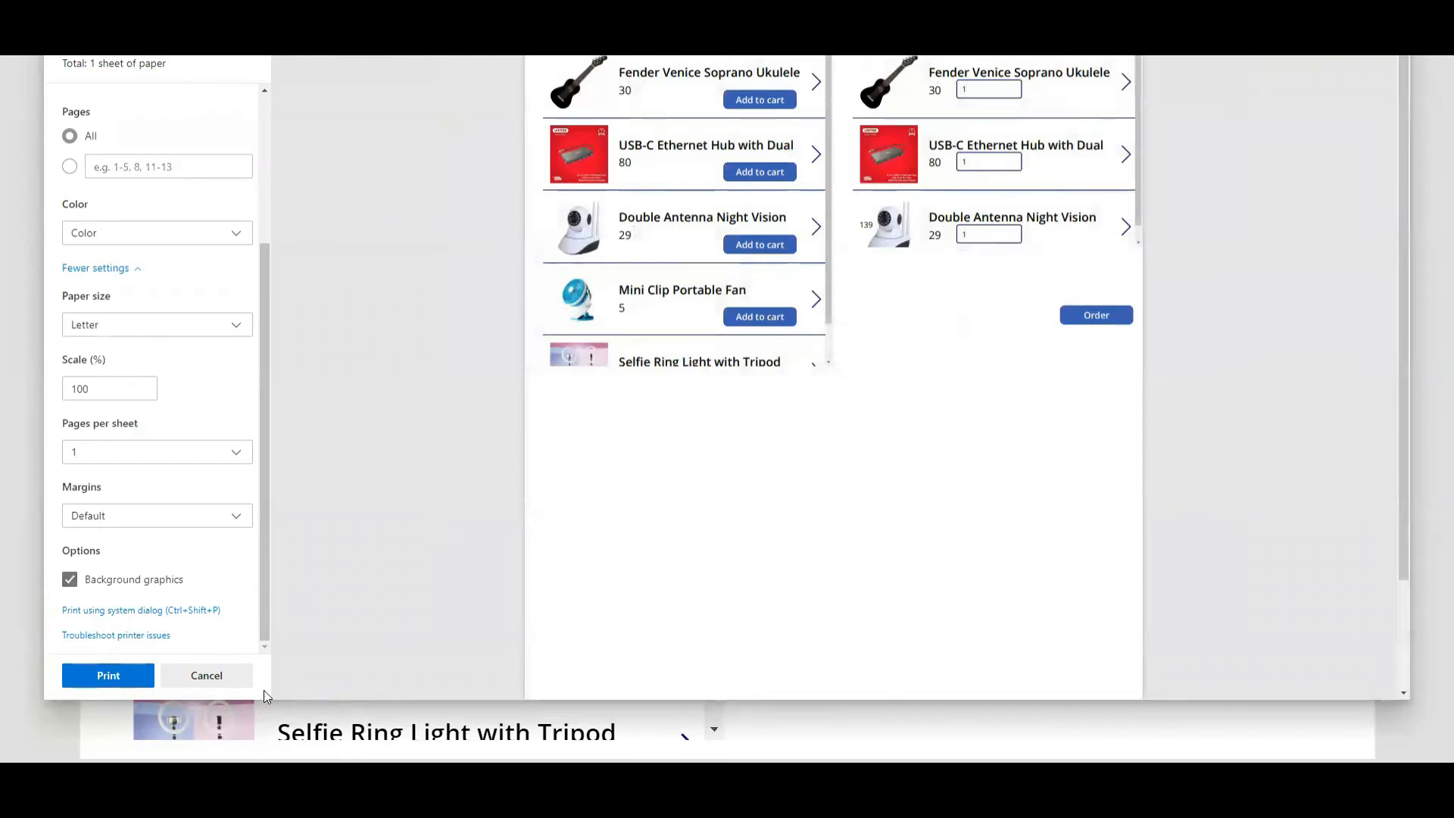
left_click(206, 675)
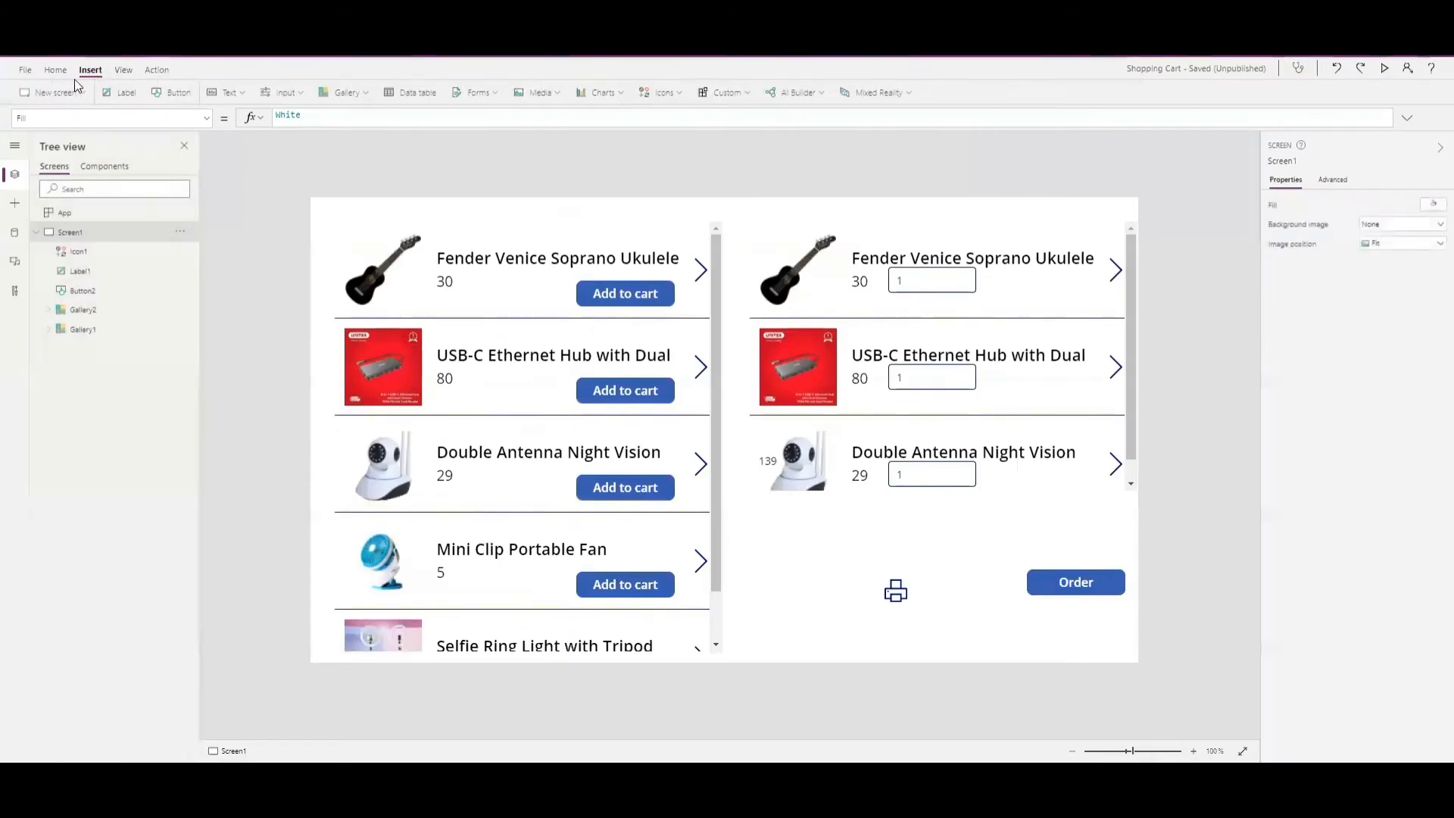
Step: Show the new-screen templates, including the landscape print layout
left_click(53, 92)
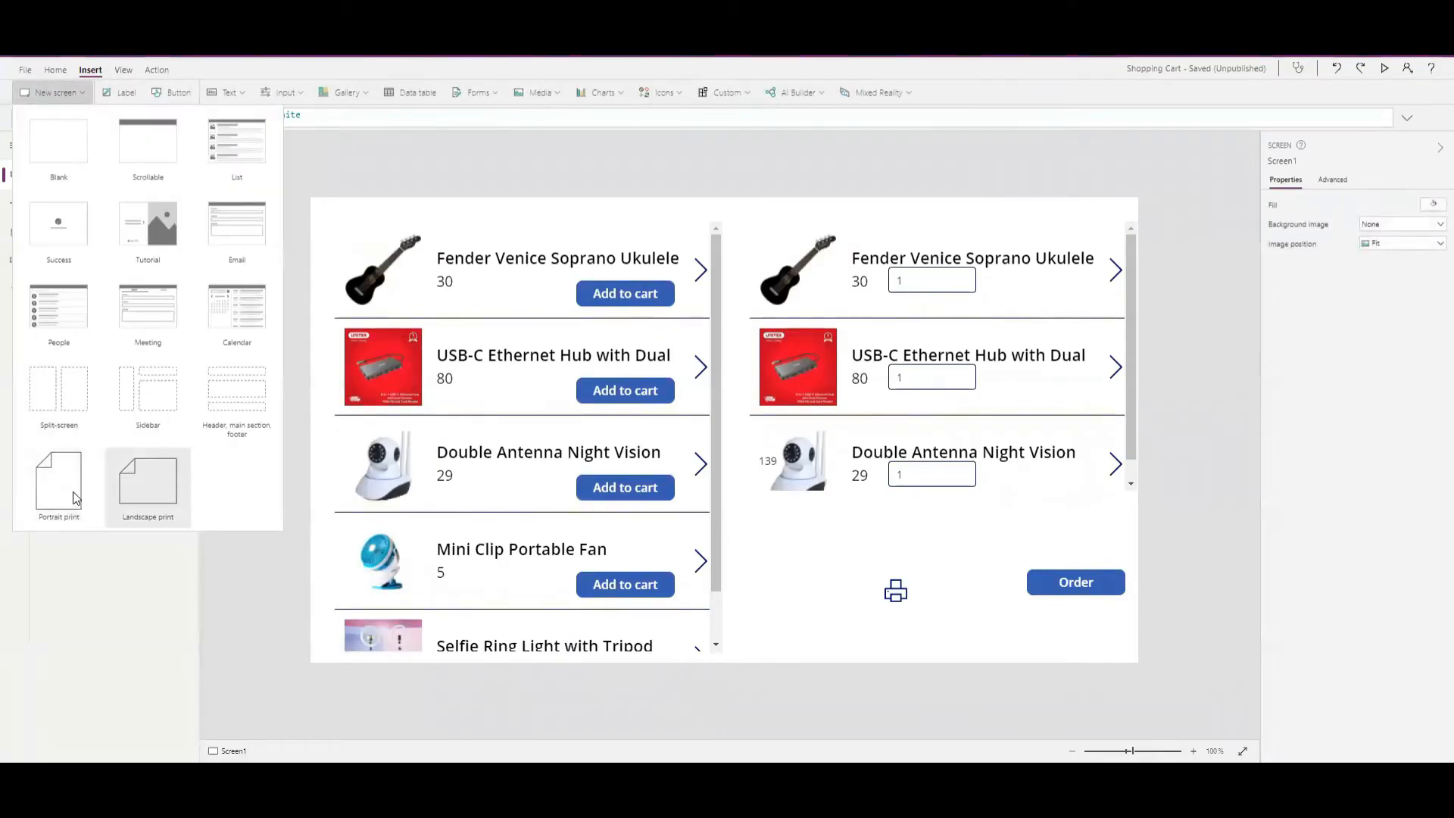
mouse_move(58, 483)
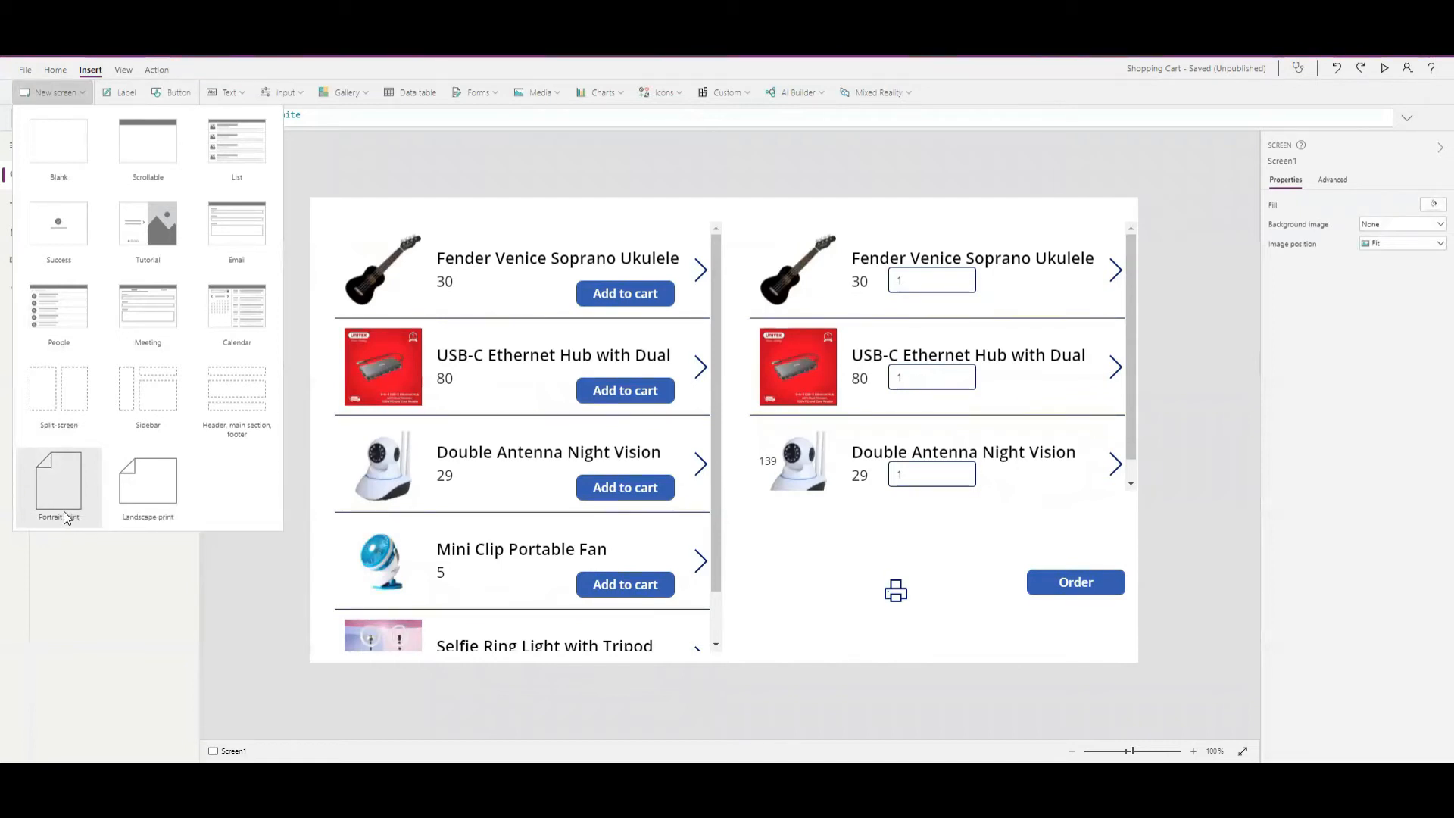
mouse_move(148, 482)
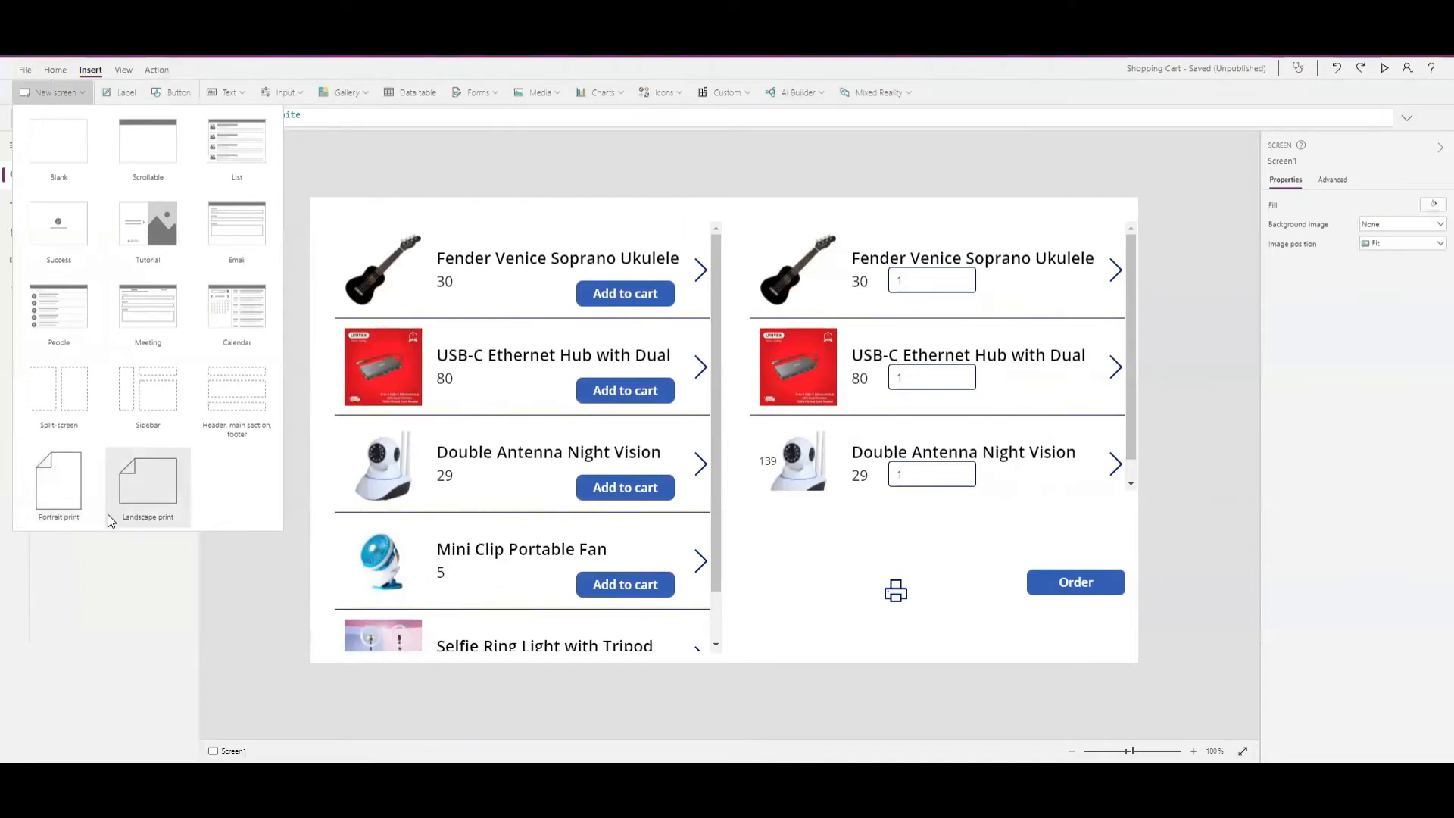
mouse_move(158, 510)
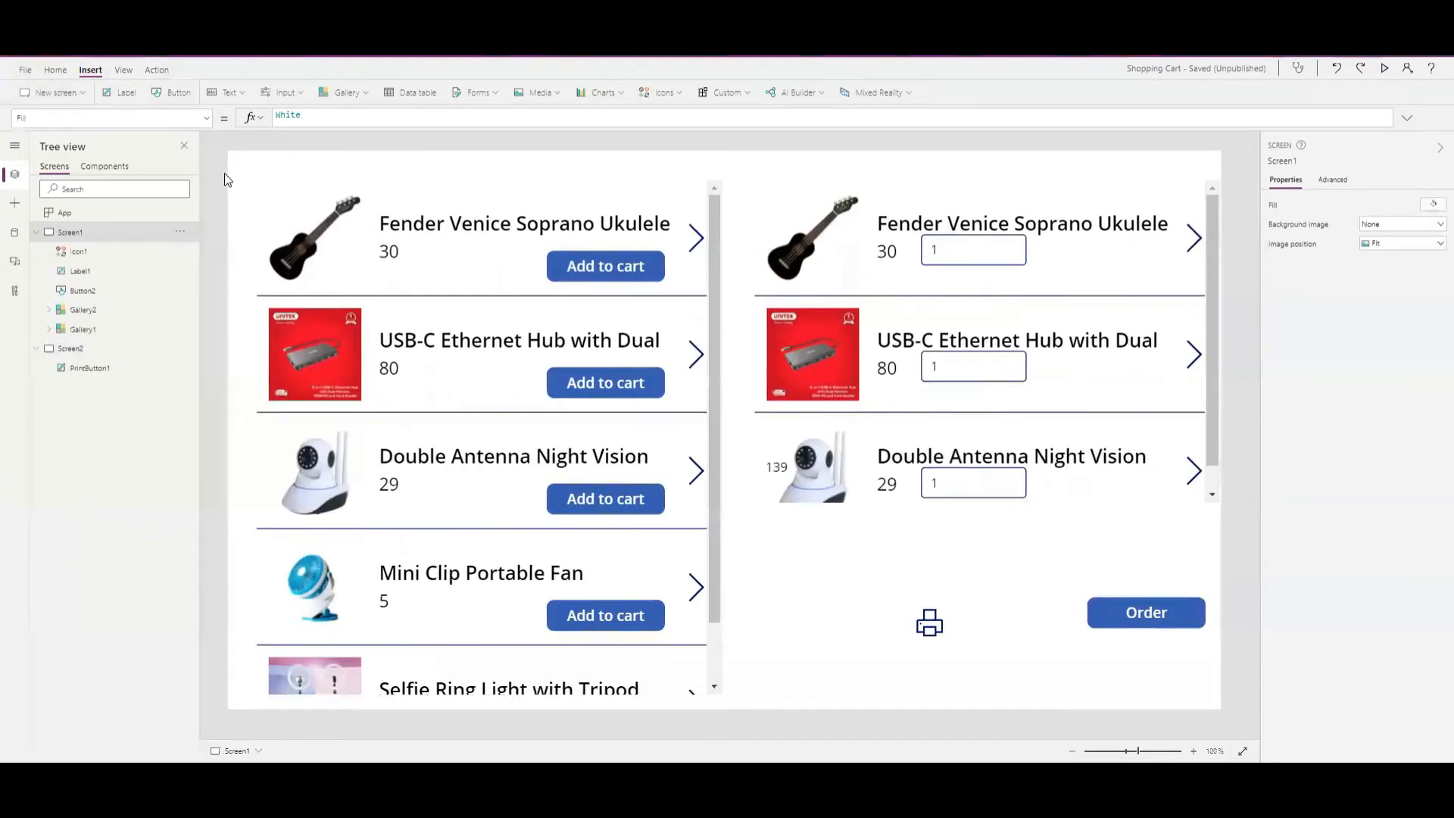
mouse_move(997, 616)
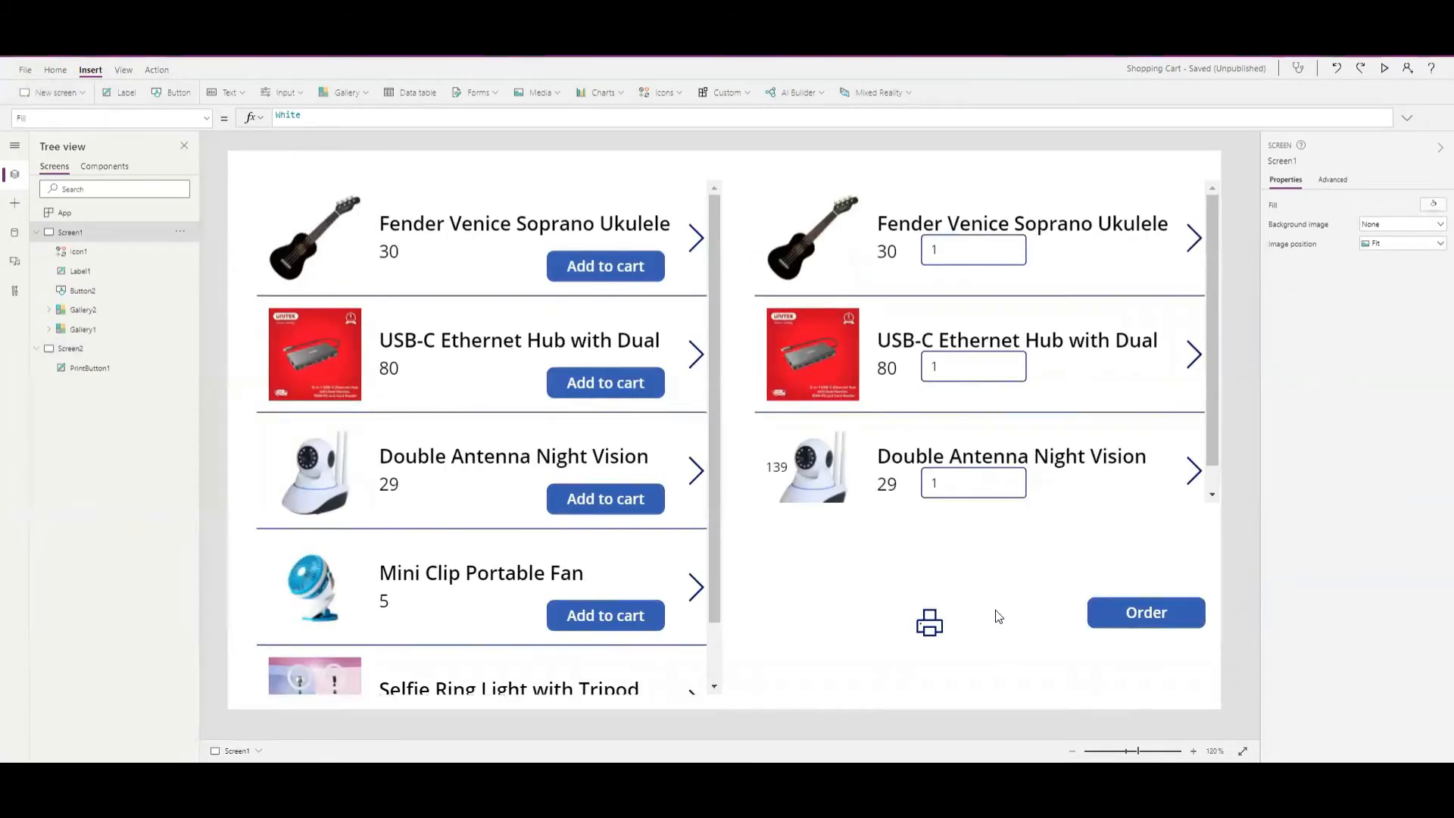
Step: Select all controls, then move the Print label down and align the printer icon beside it
key("ctrl+a")
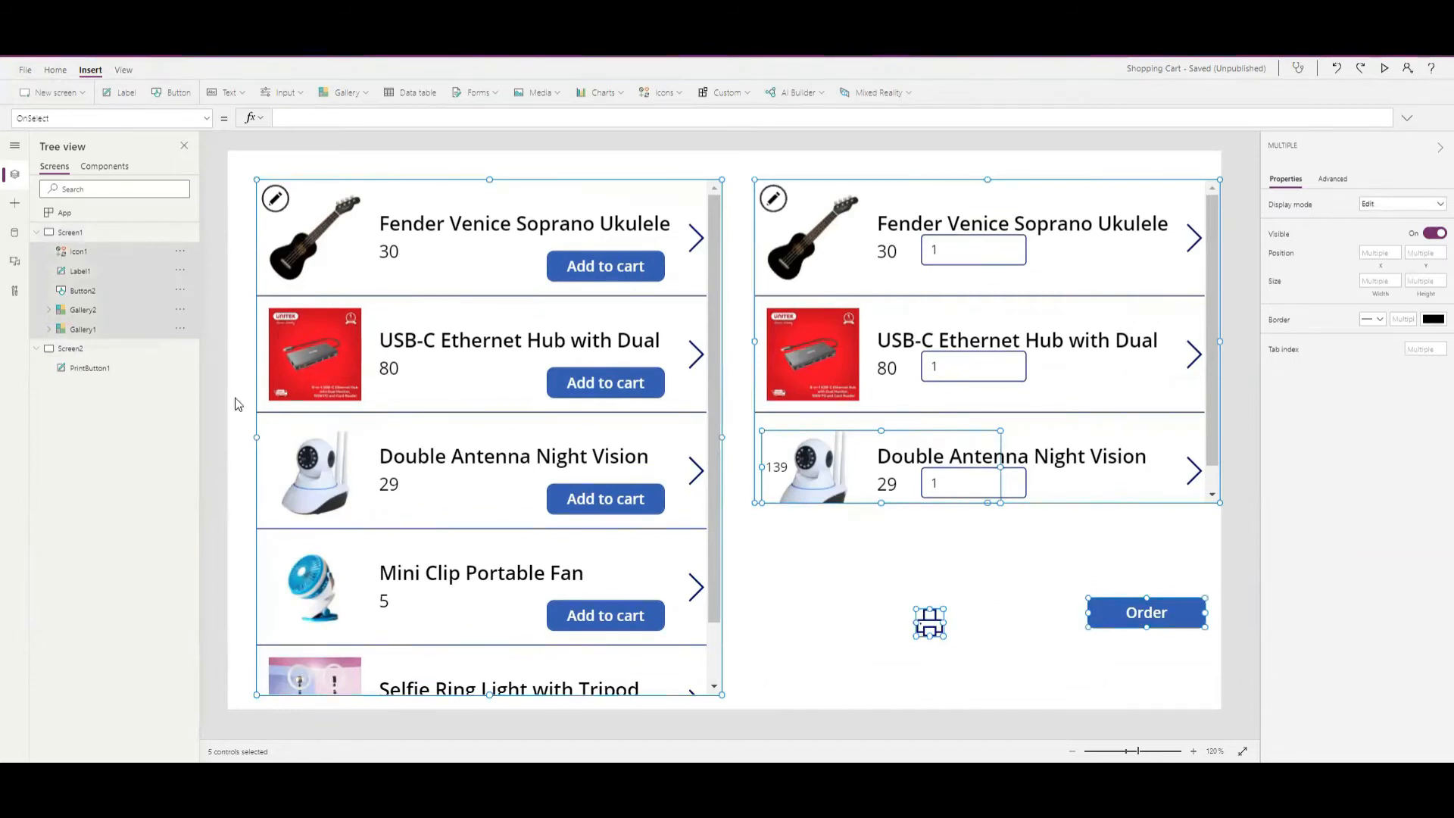
left_click(70, 348)
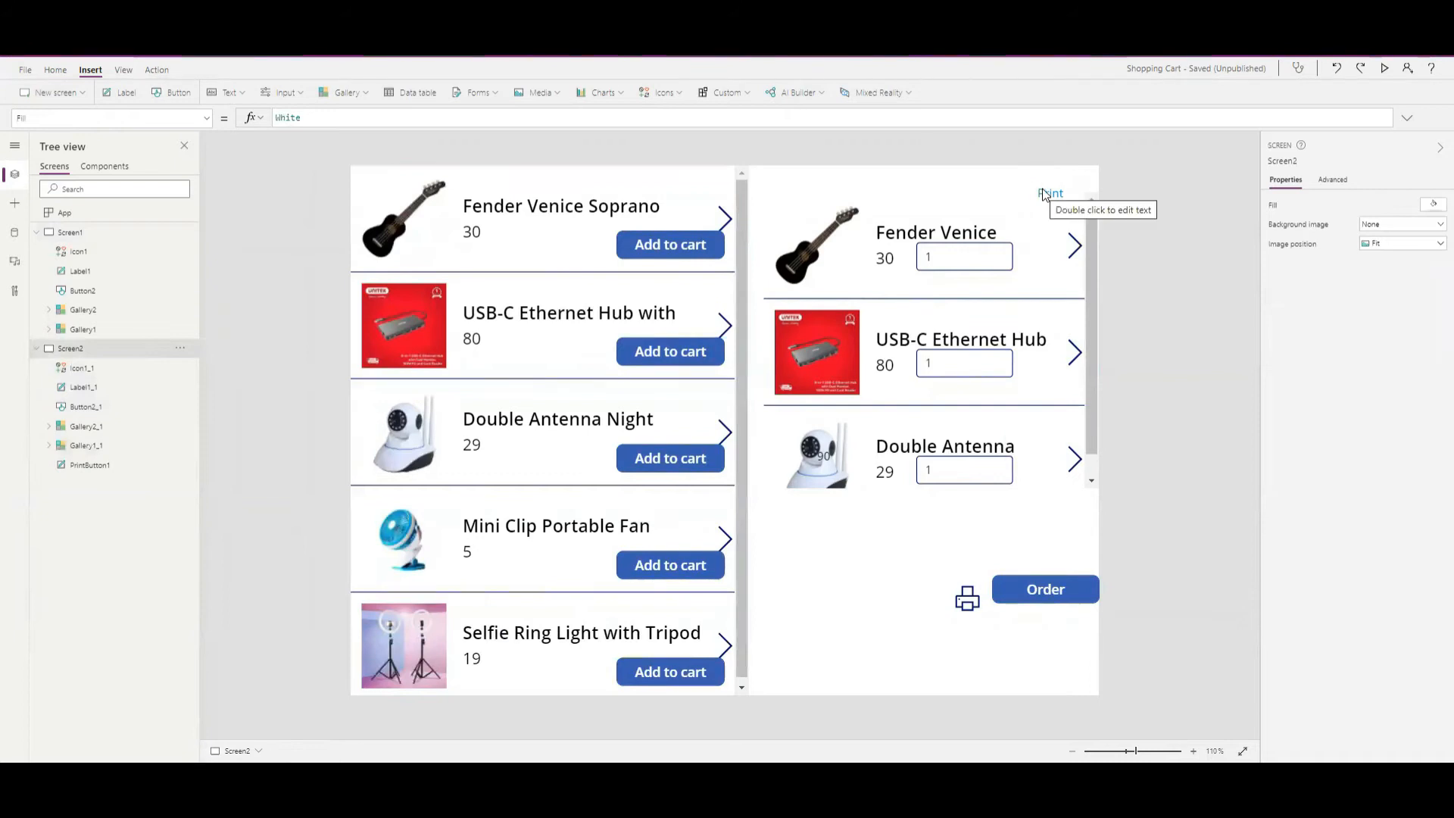
left_click(1049, 193)
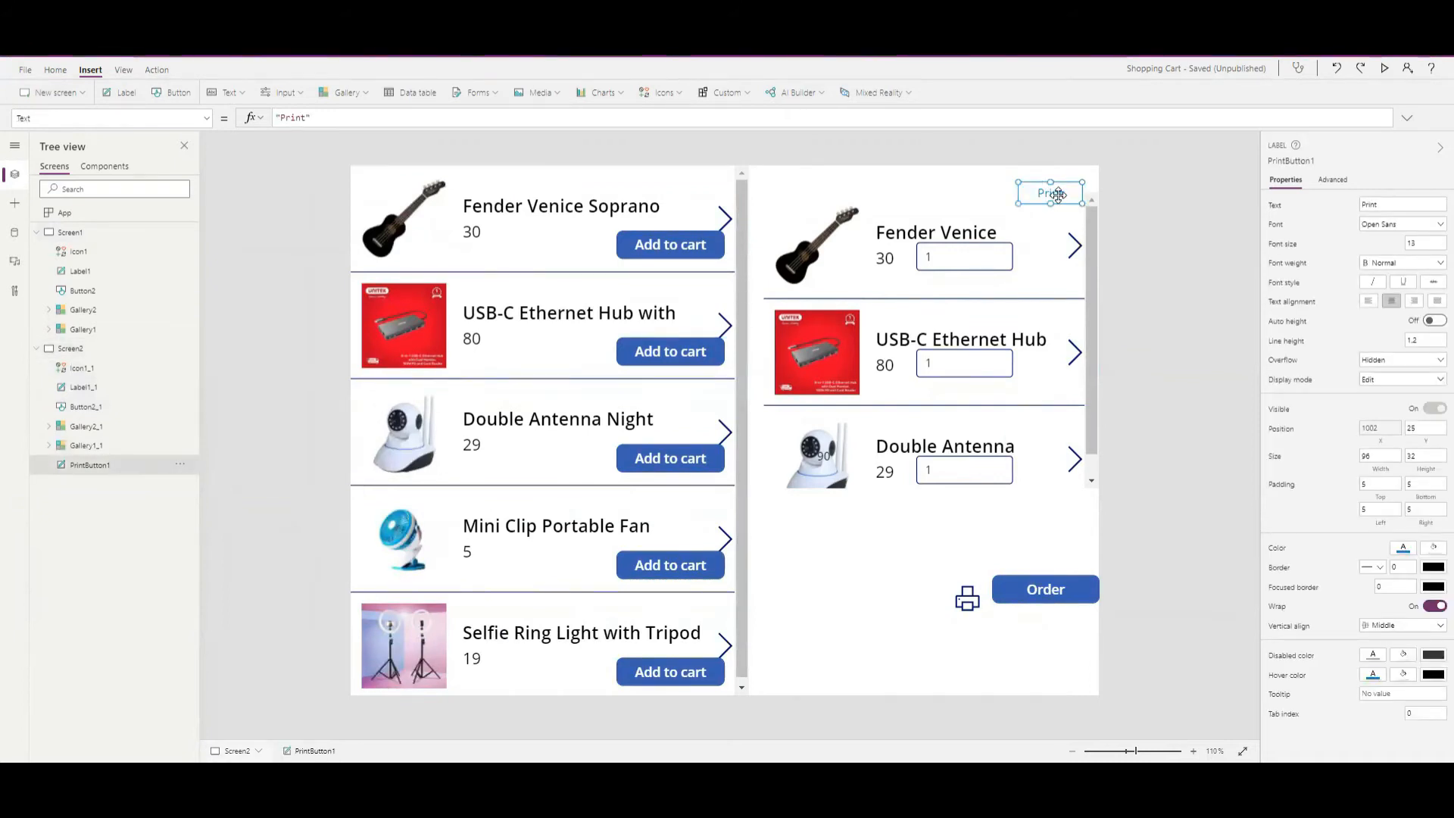
left_click_drag(1049, 191, 892, 629)
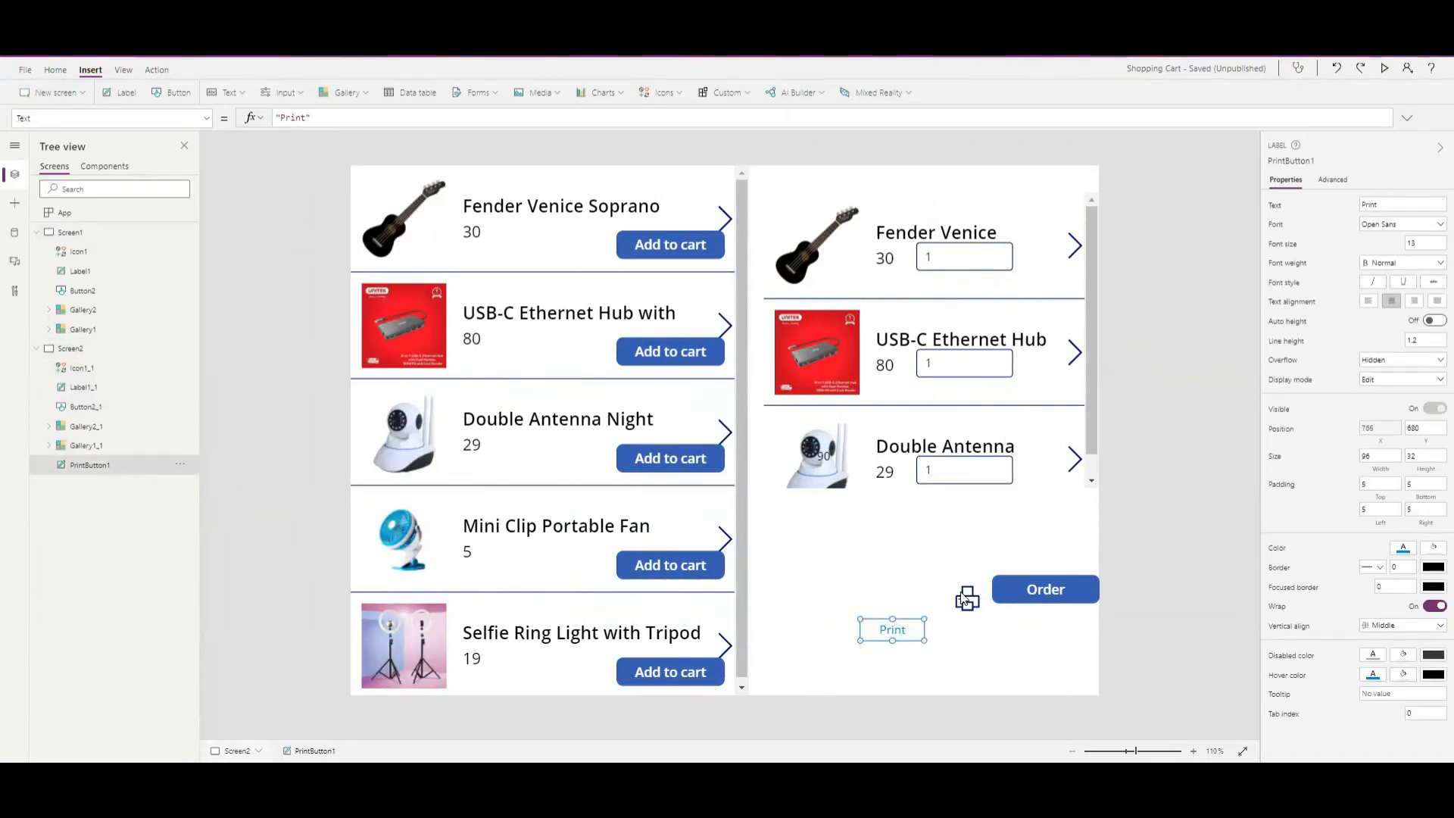
left_click_drag(891, 629, 870, 612)
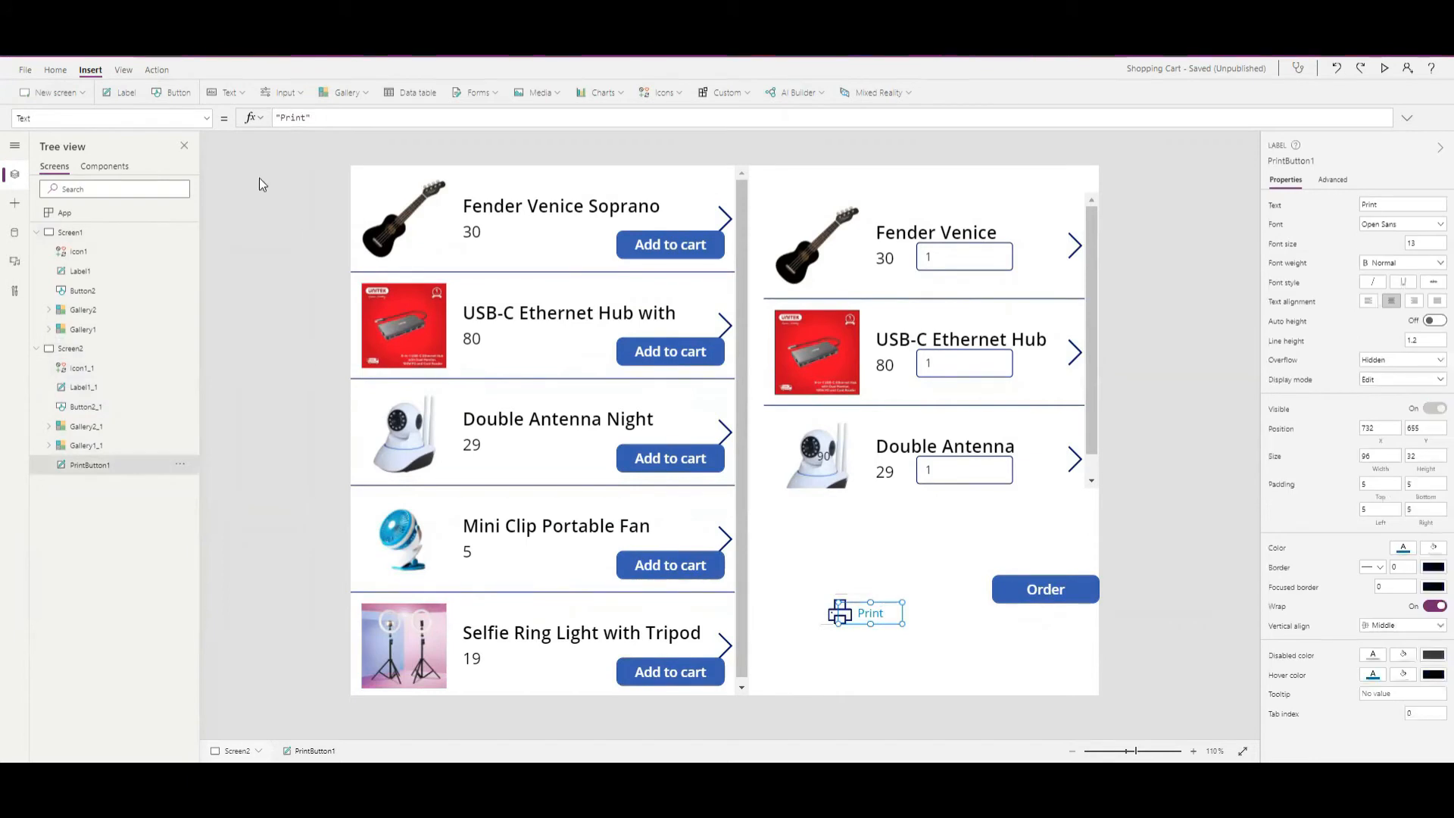
left_click(111, 118)
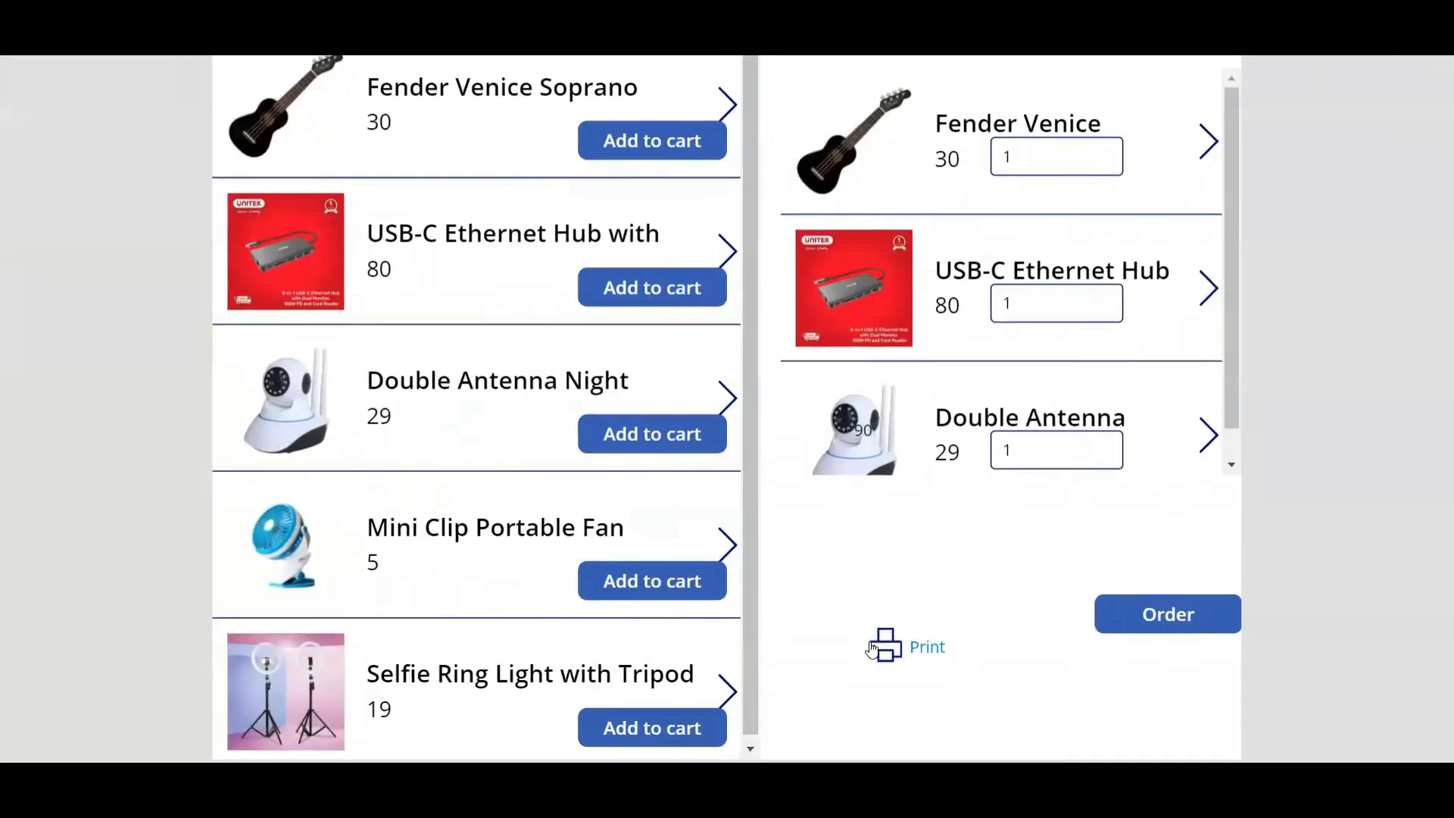
left_click(904, 646)
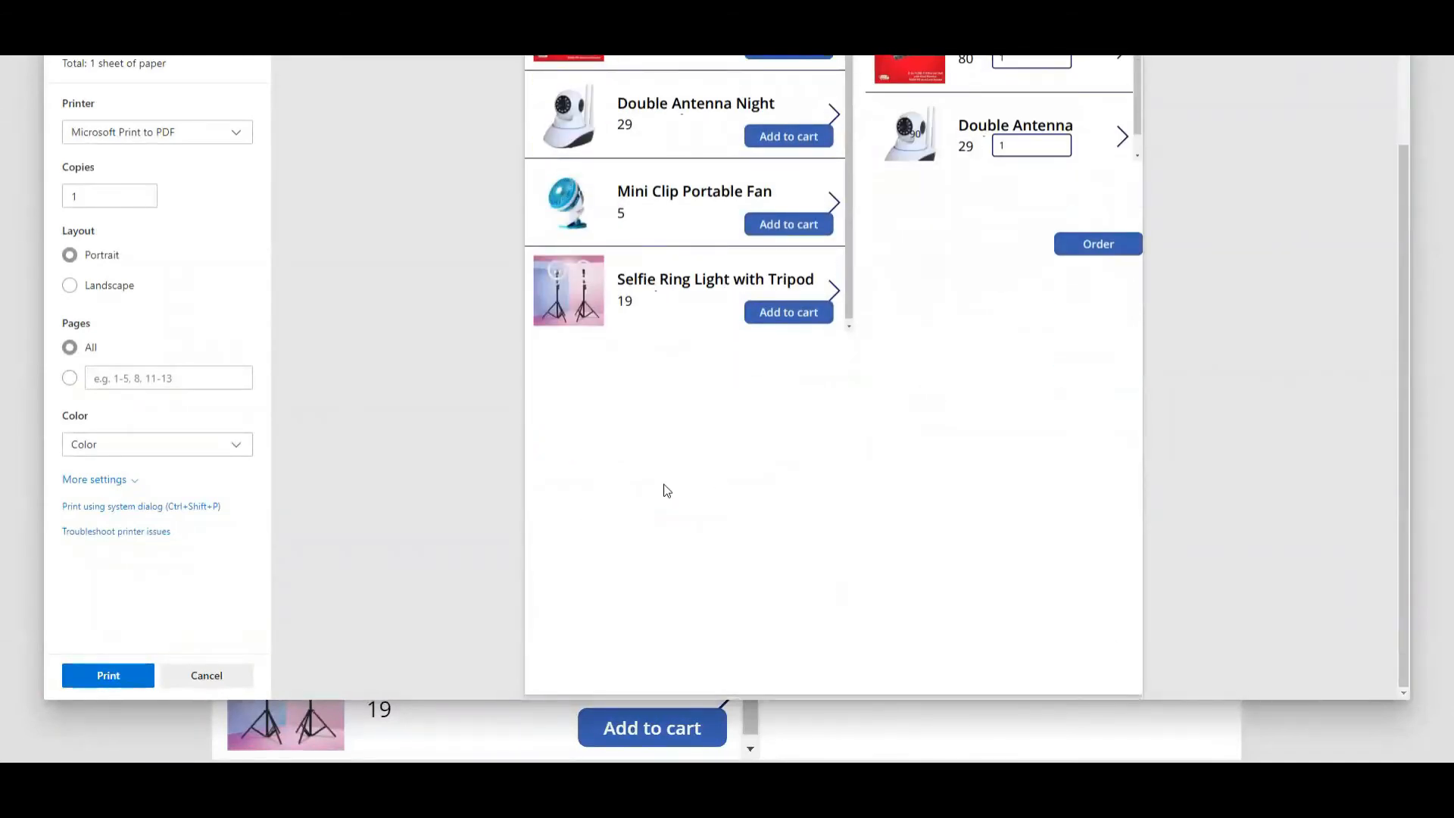
left_click(69, 284)
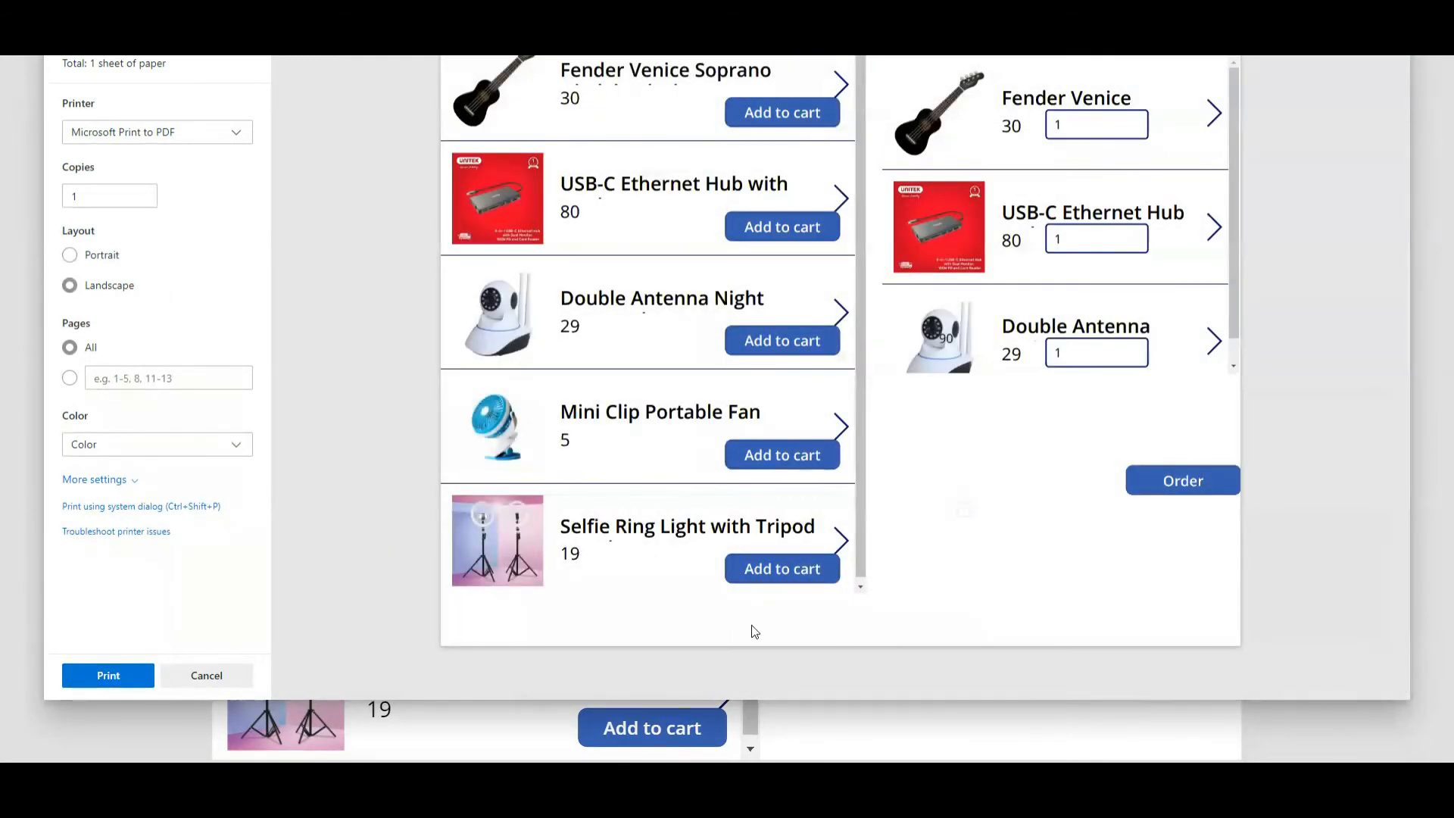
mouse_move(683, 608)
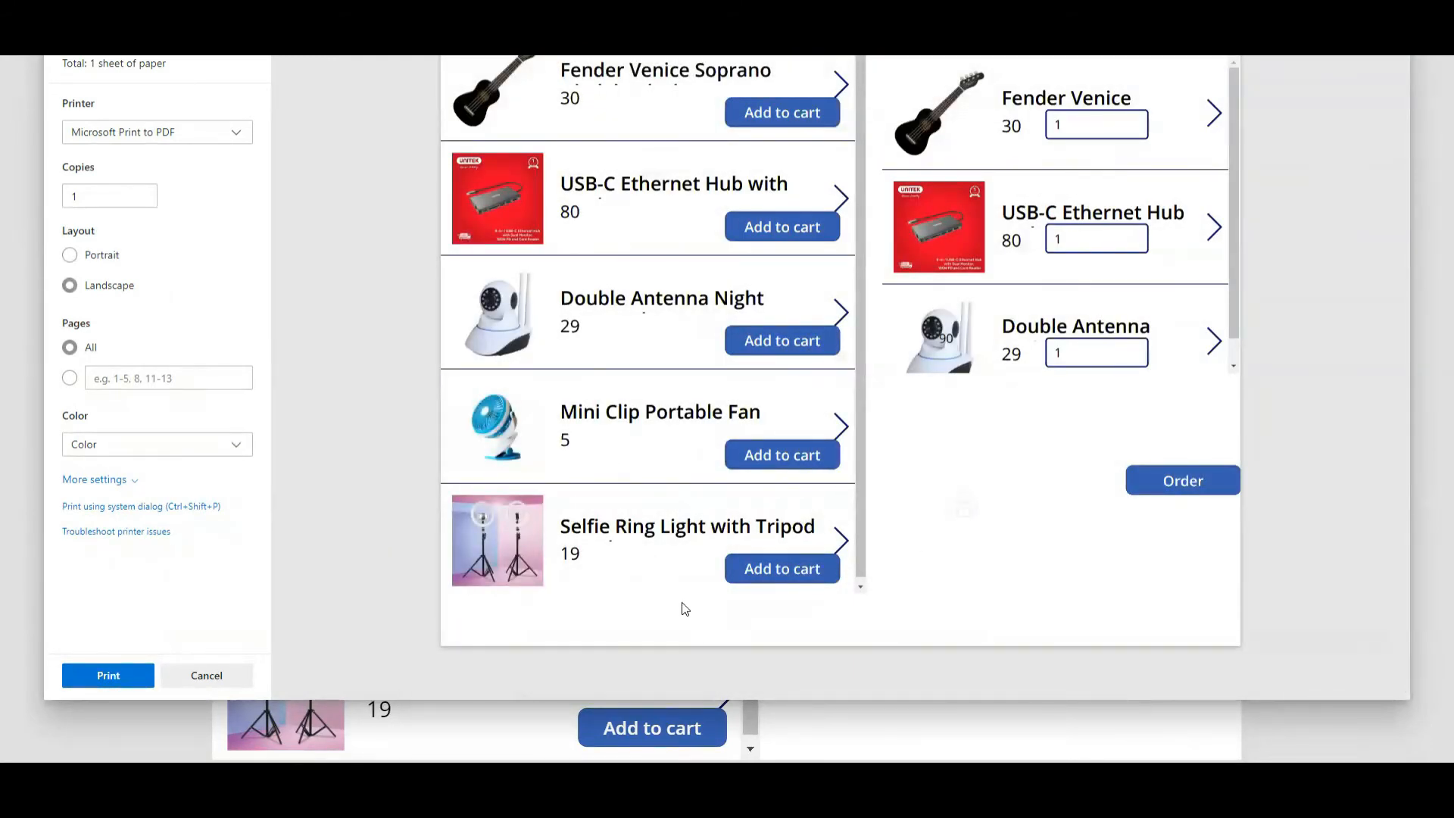
left_click(206, 675)
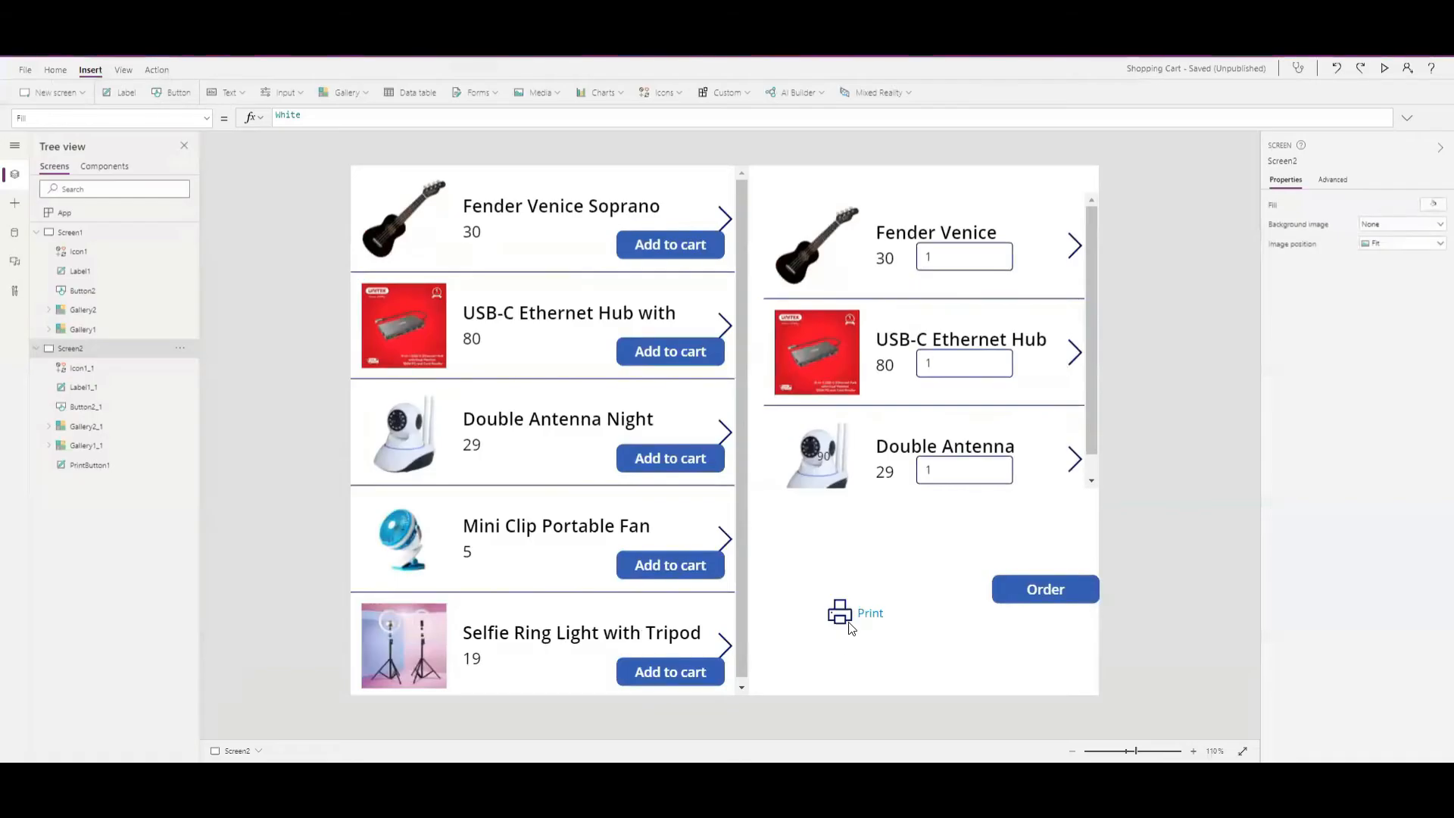
Step: Set Icon1_1's Visible to If(Screen2.Printing, false, true), then test in a print preview
left_click(839, 612)
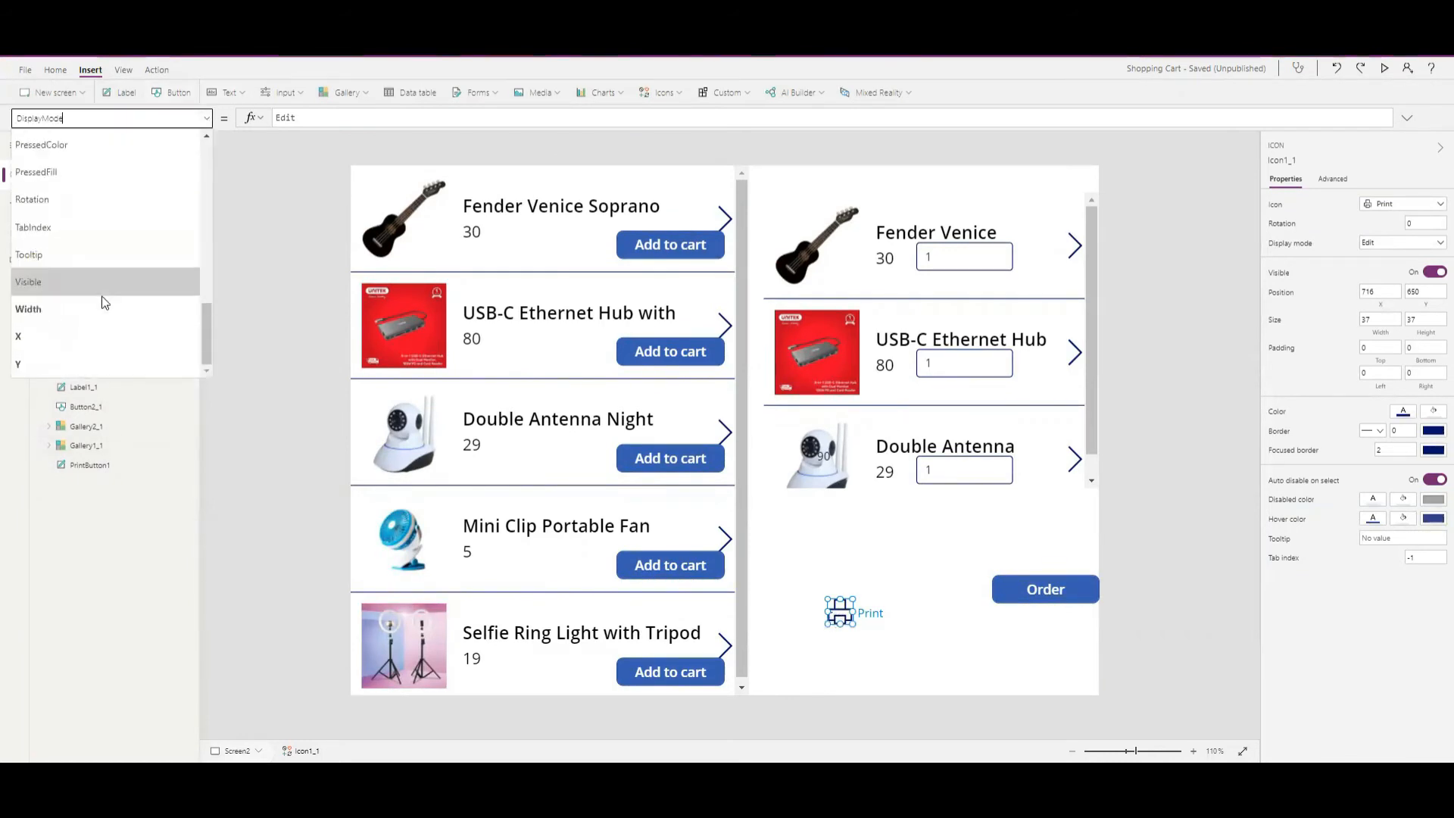
left_click(28, 281)
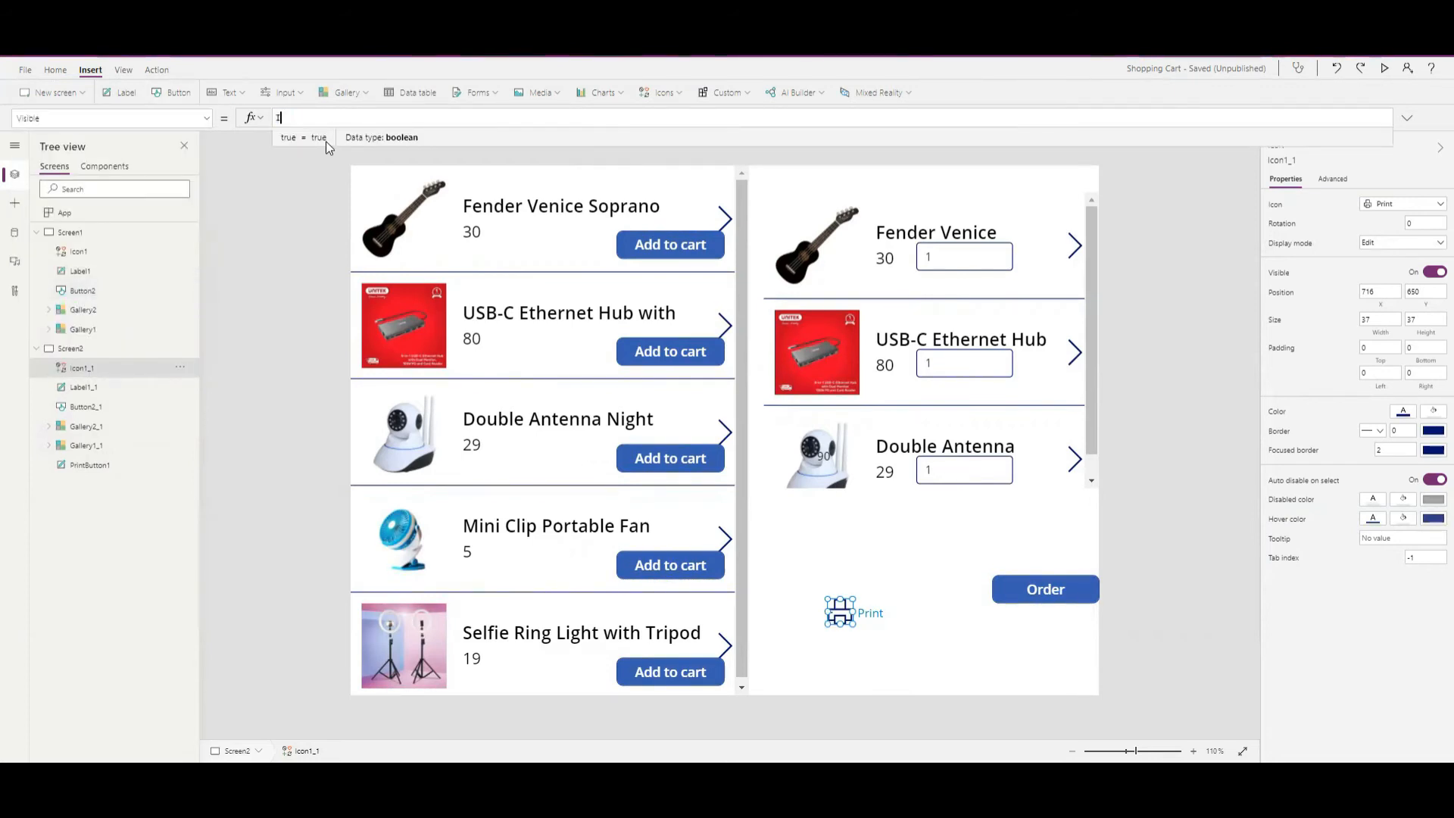
type("I(")
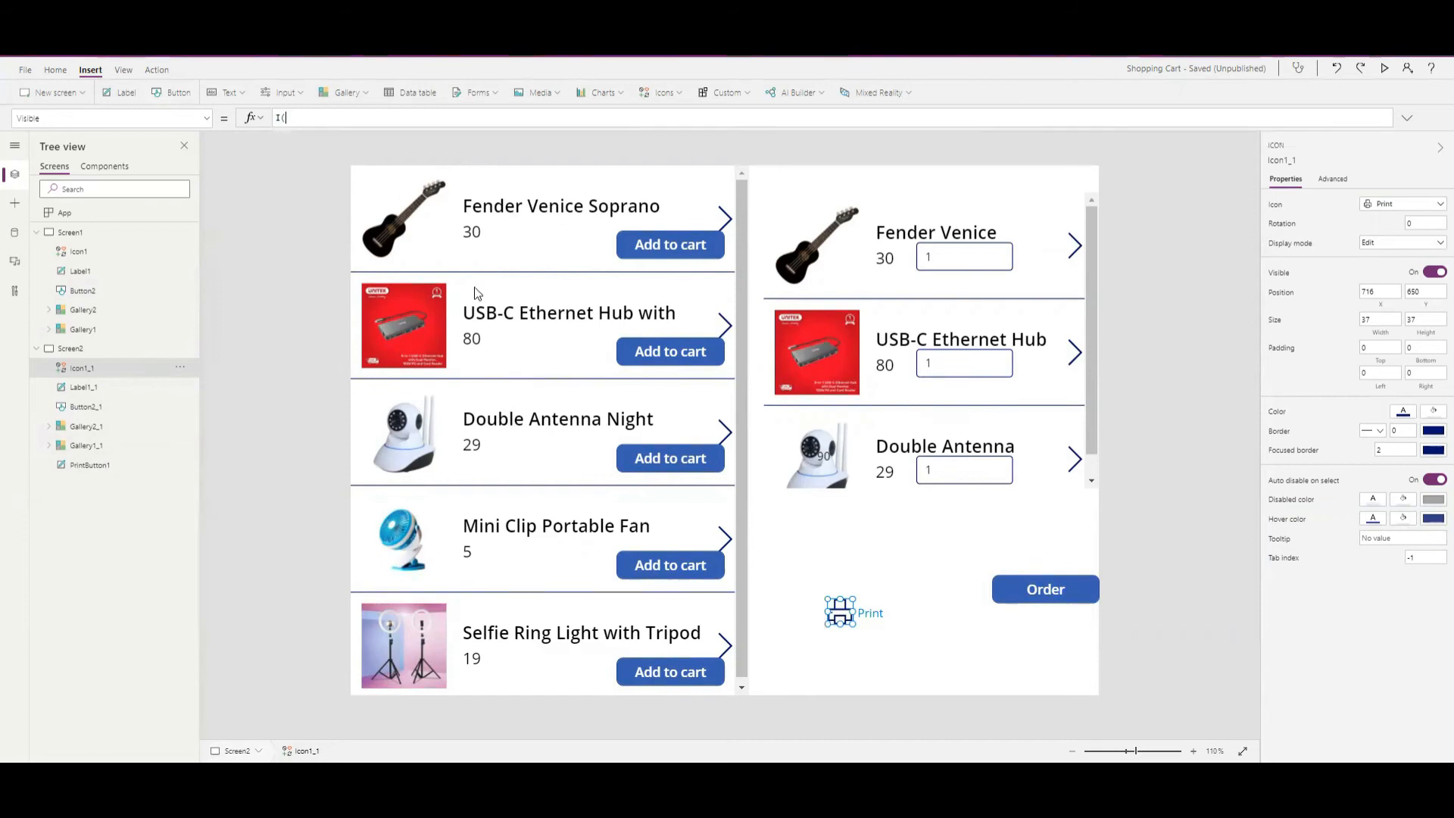
left_click(1432, 272)
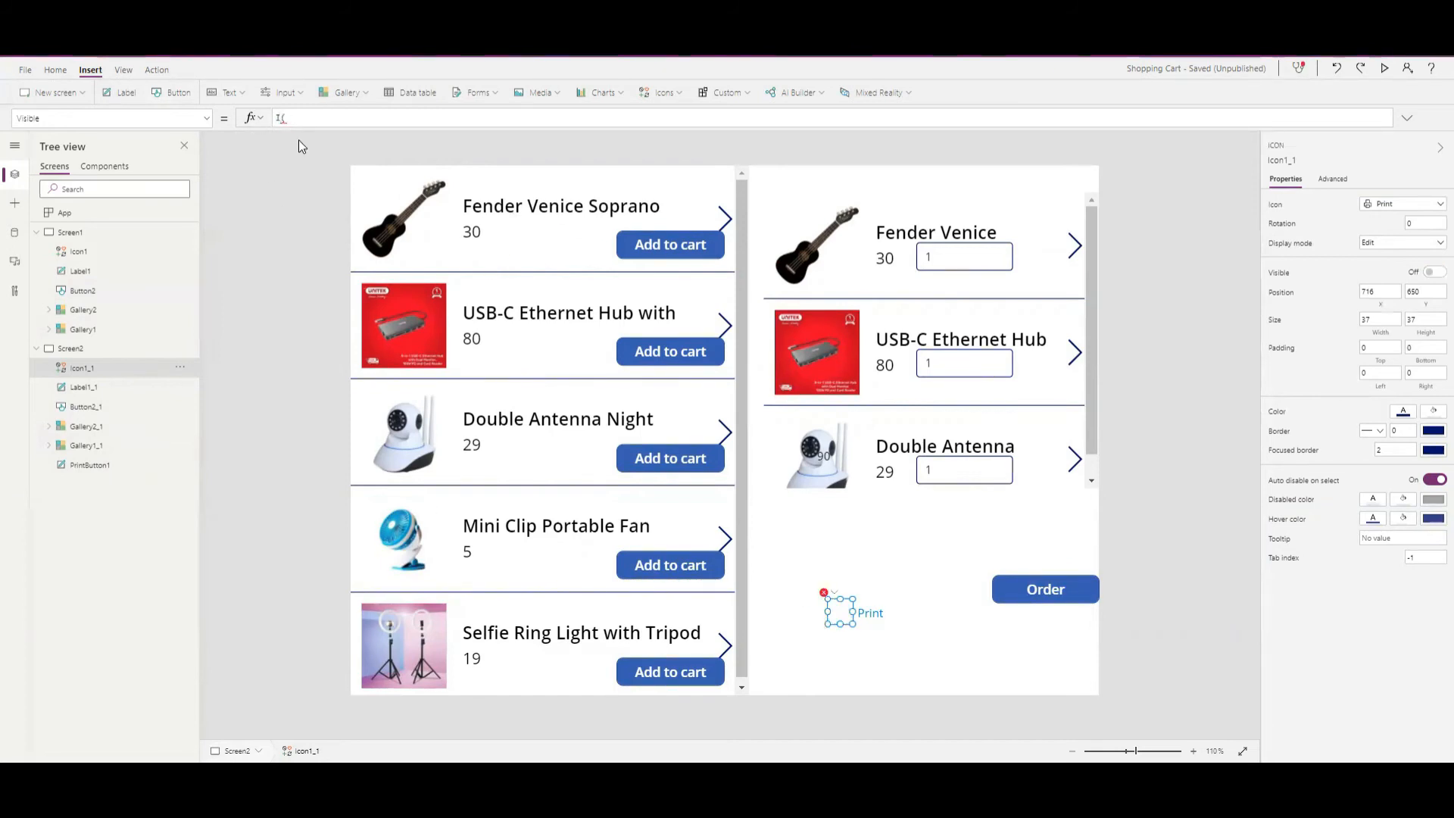
type("If(")
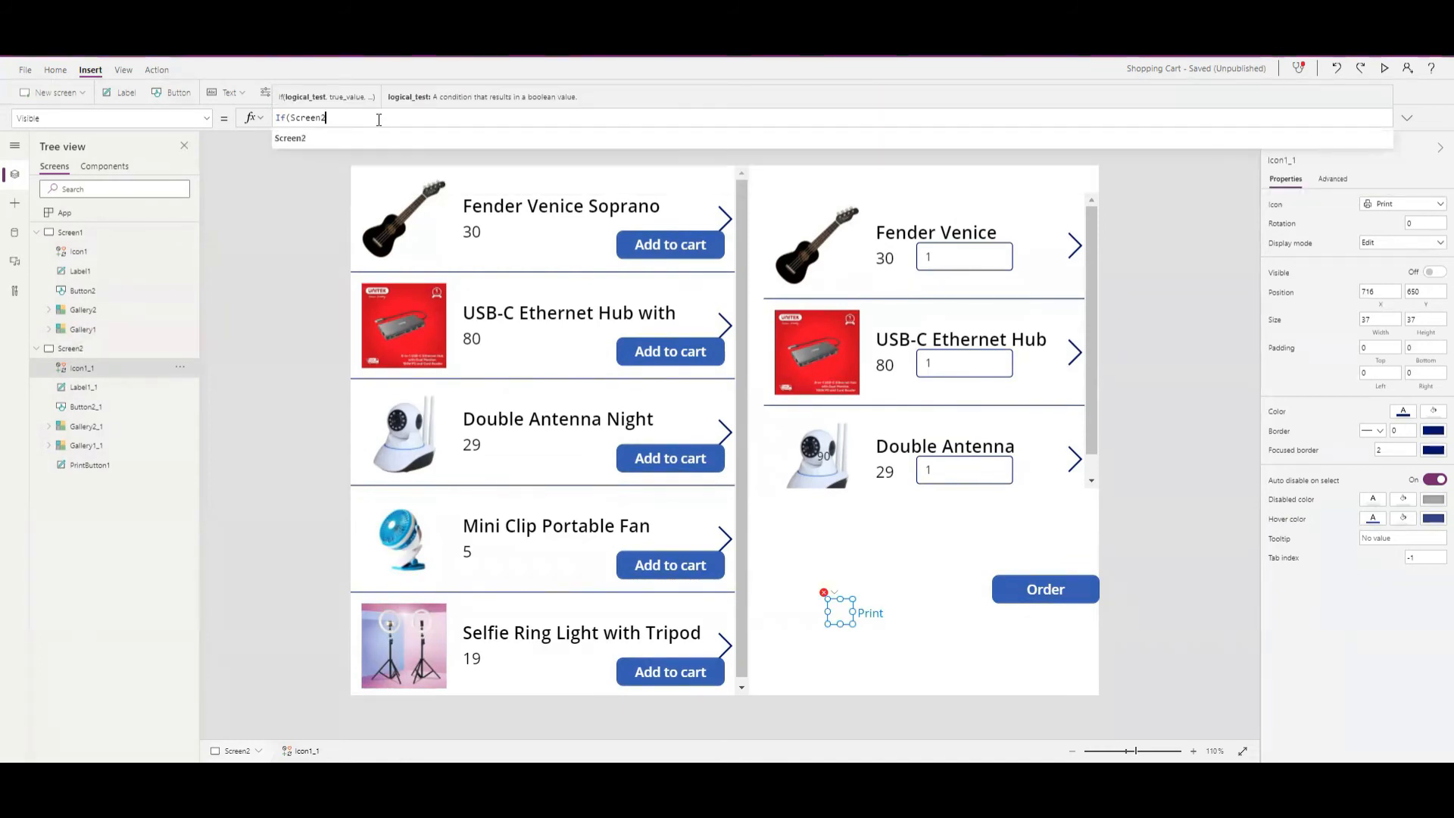
type(".P")
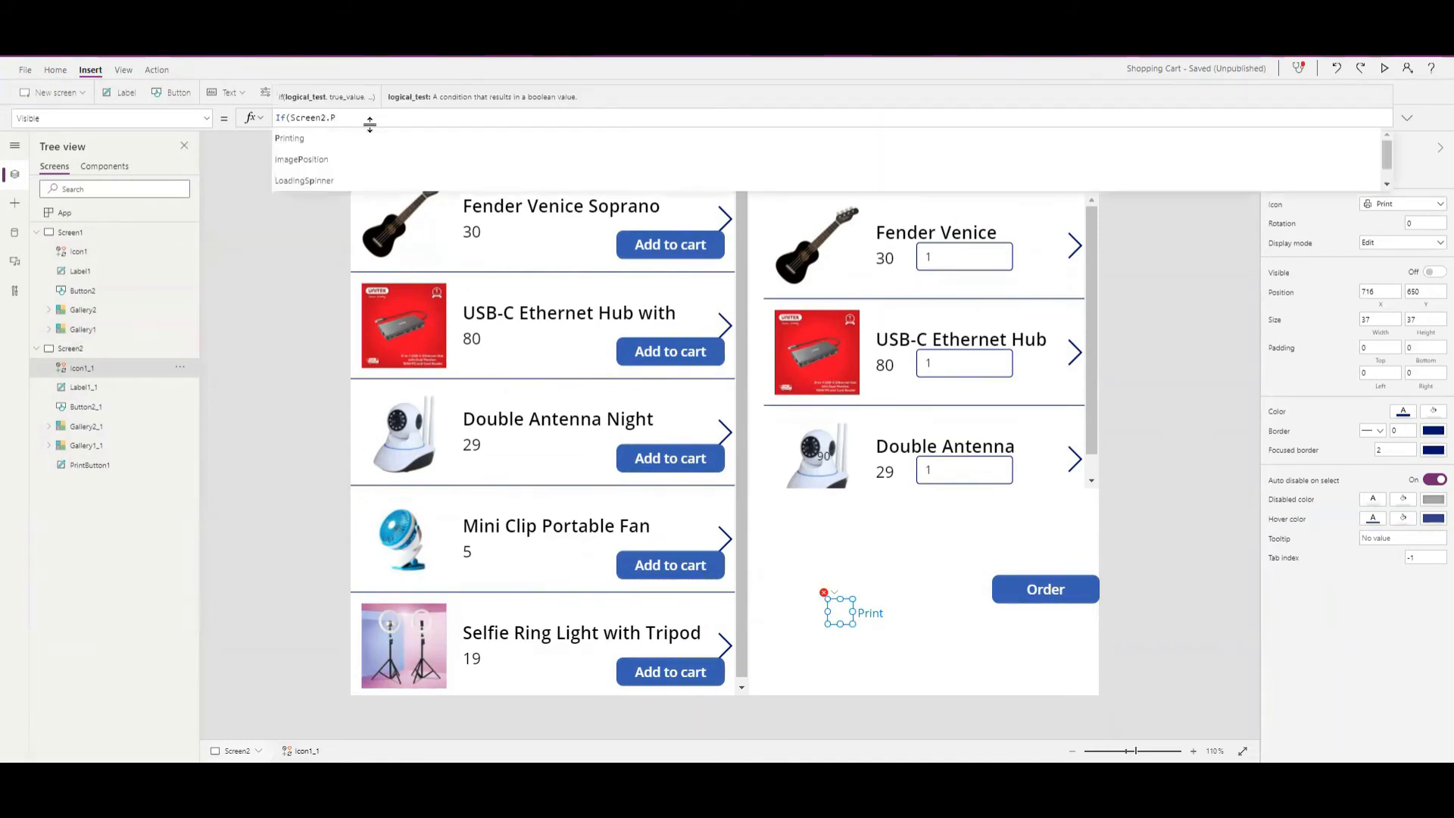
left_click(290, 137)
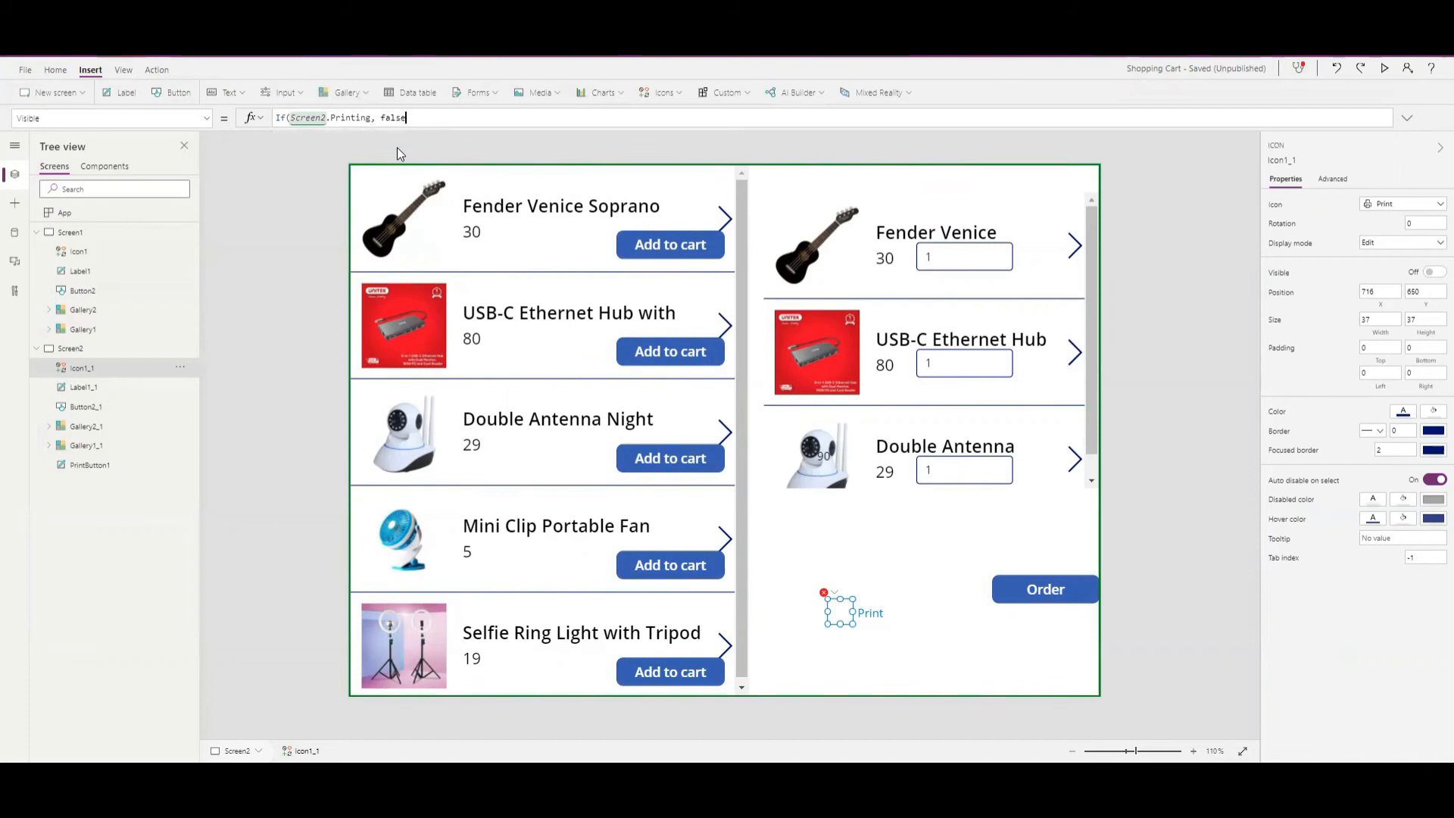
type(",")
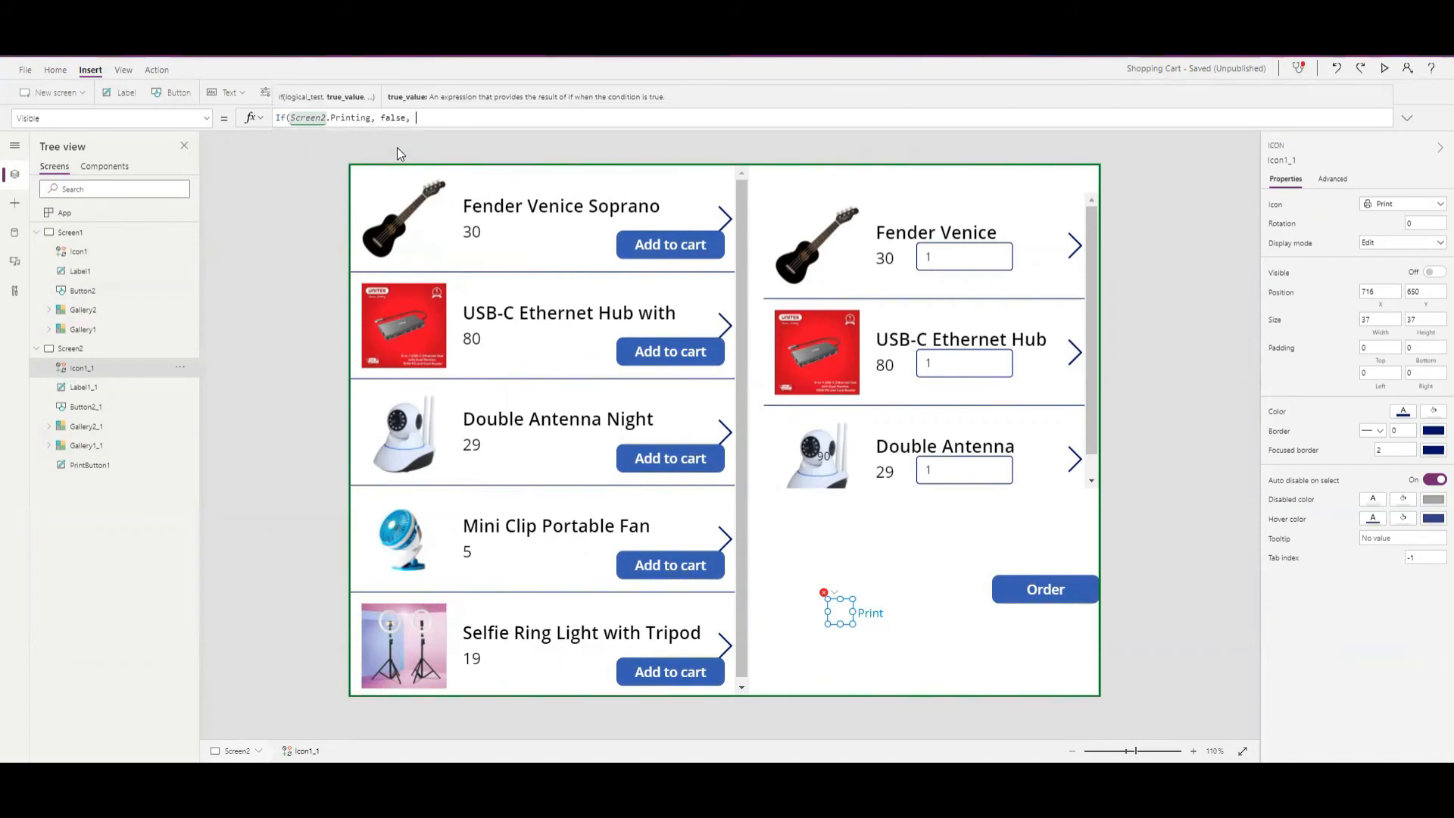
type("true)")
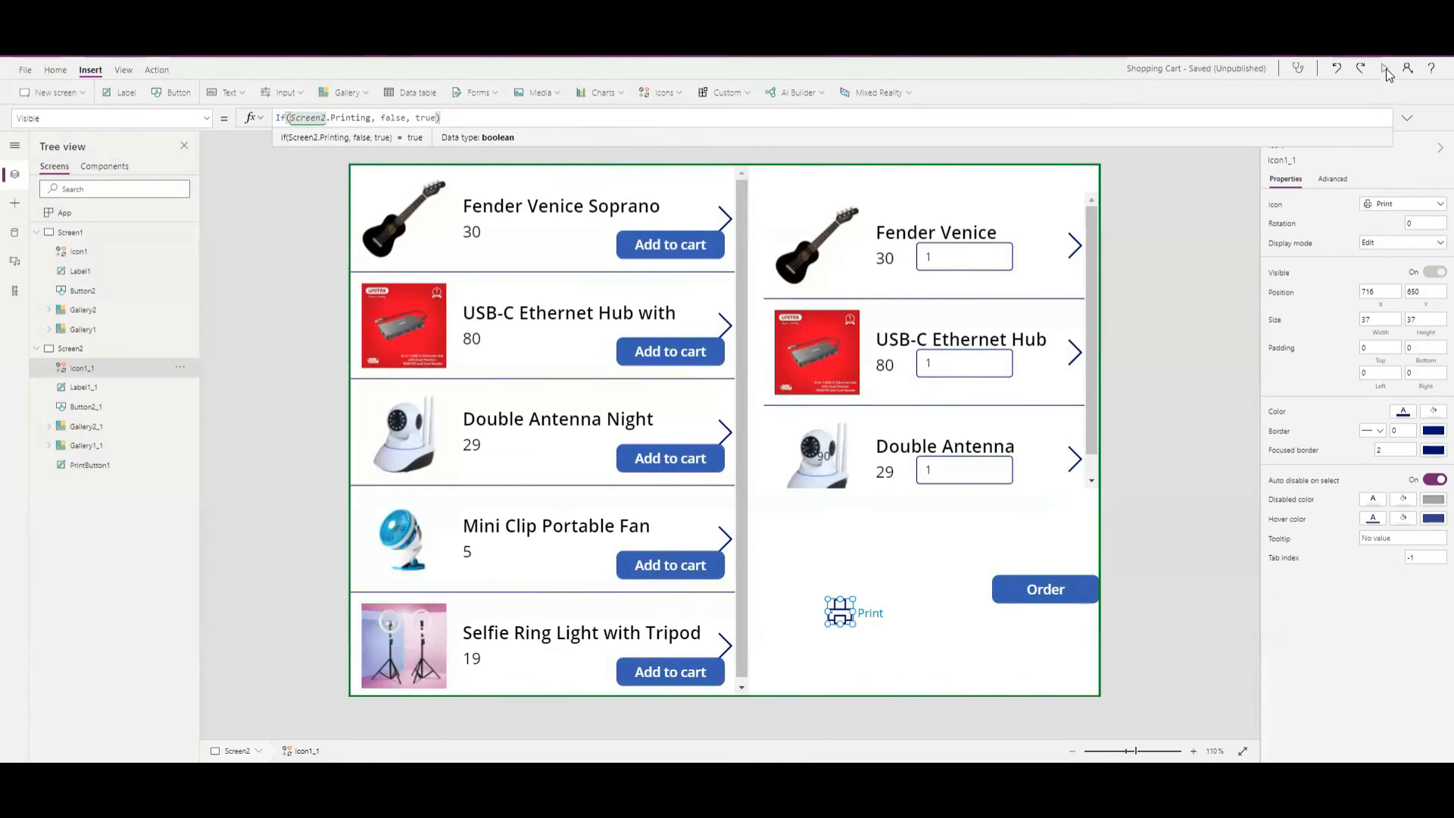
left_click(852, 612)
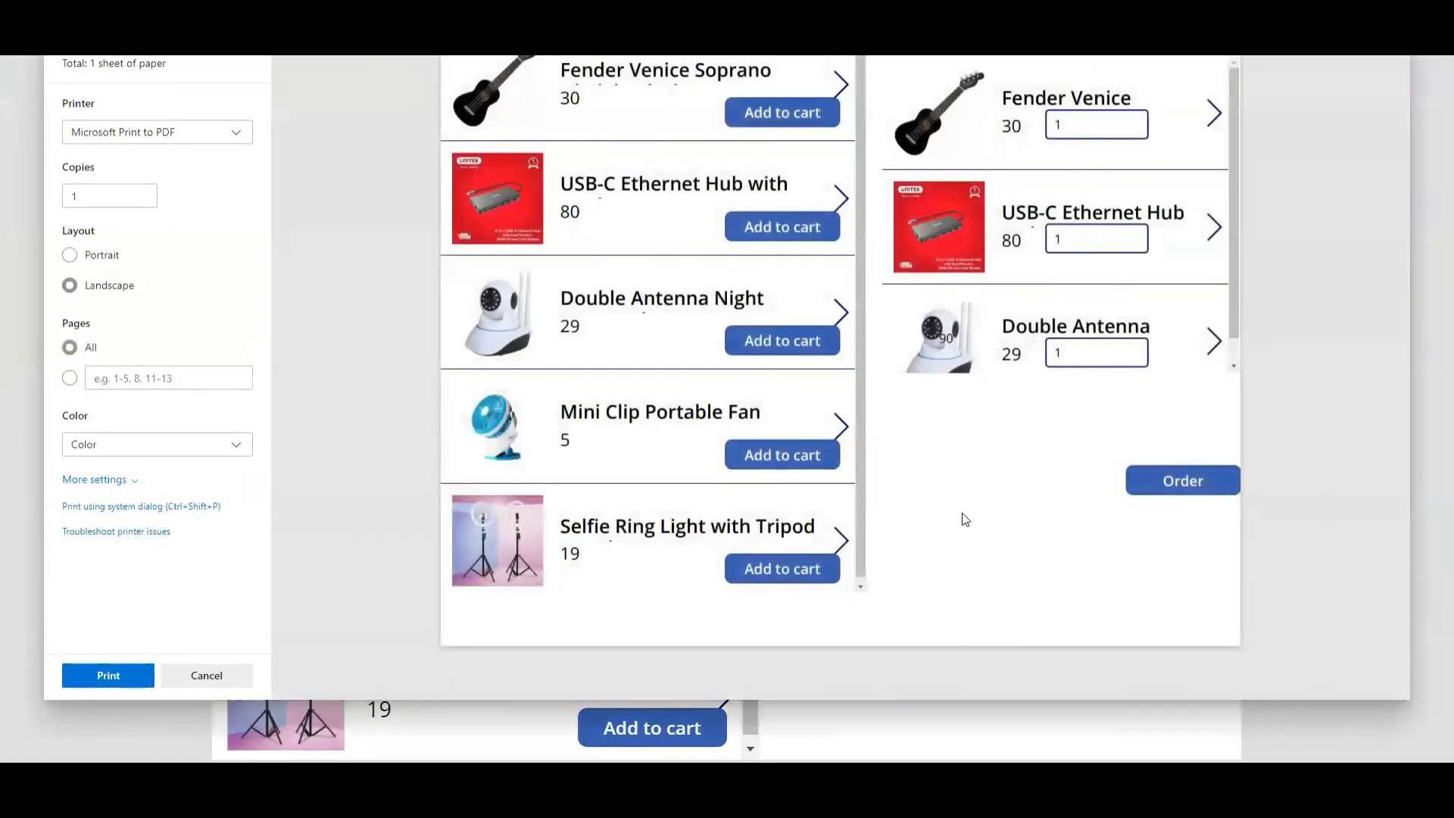
left_click(206, 674)
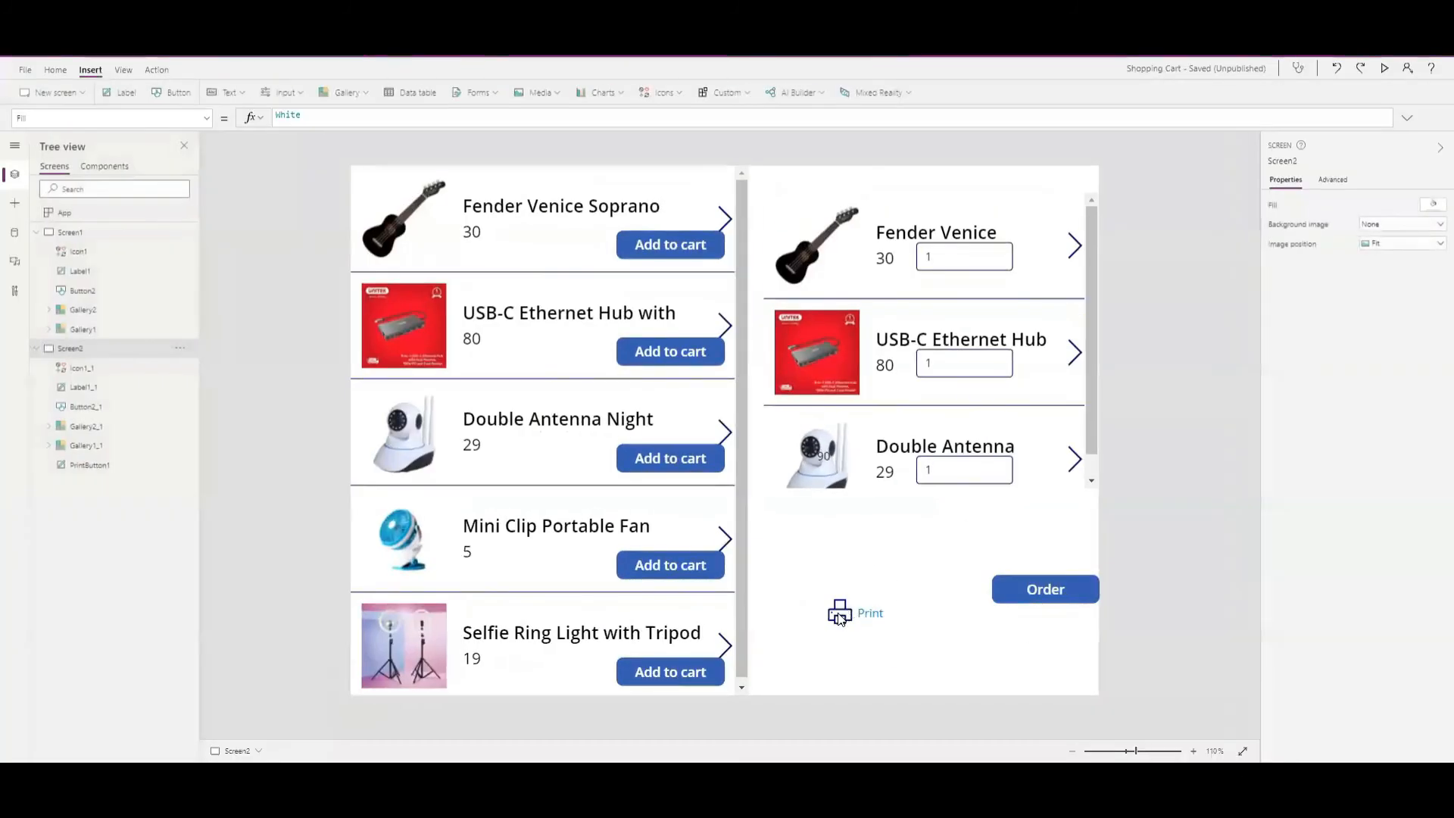
left_click(839, 613)
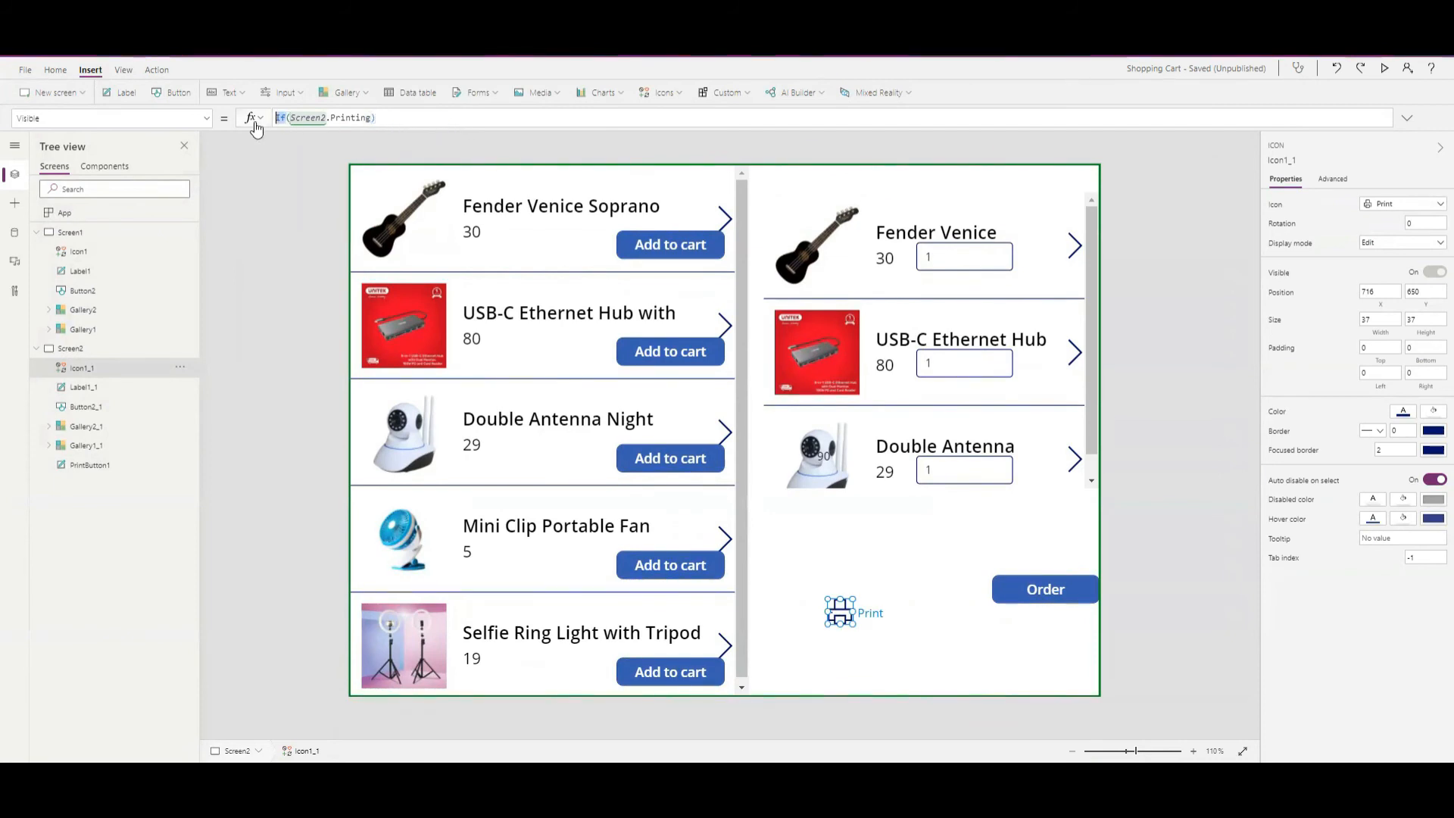
mouse_move(301, 164)
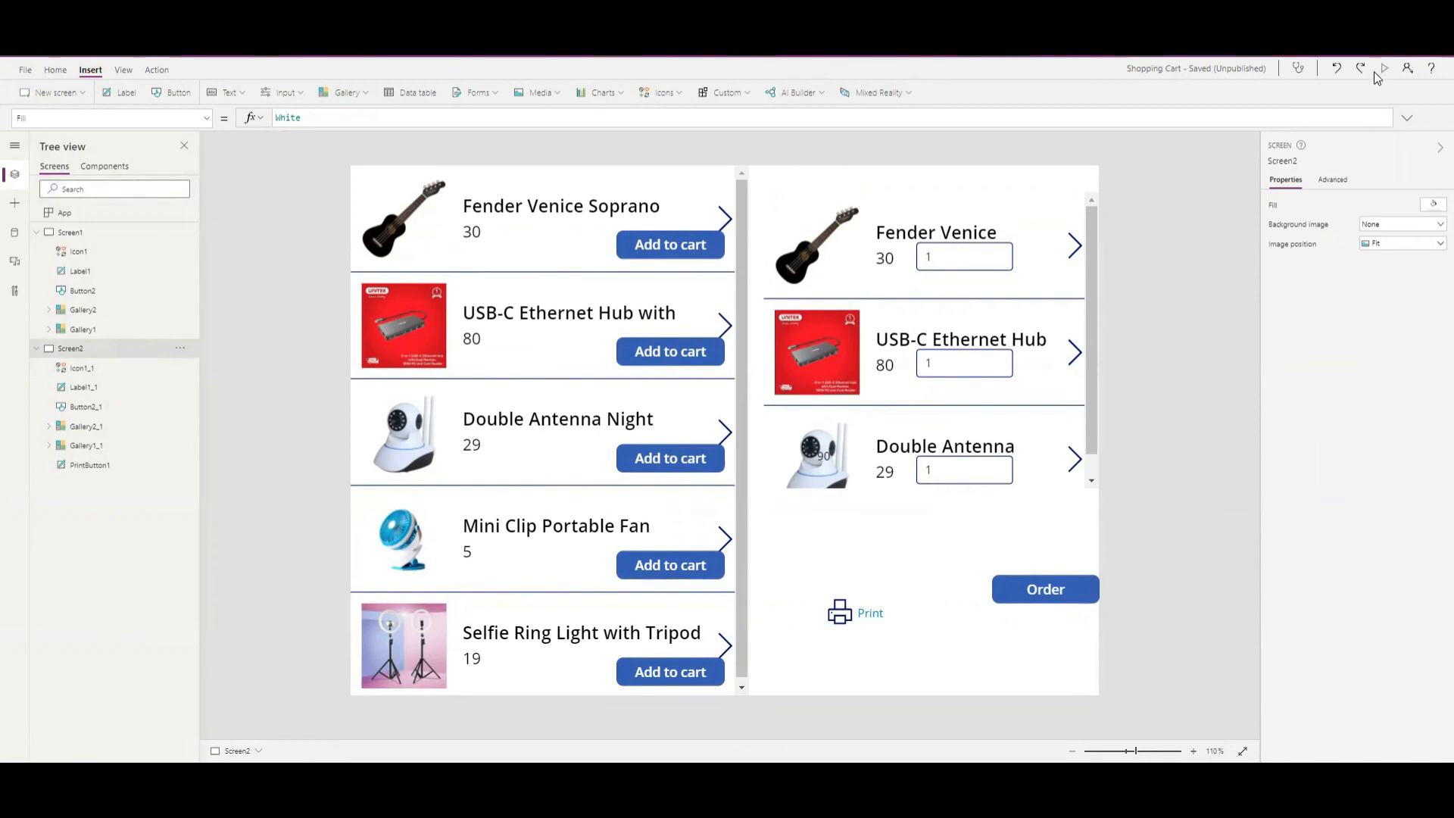
Step: Print from the running app, confirm the printer icon is hidden, then cancel
left_click(853, 612)
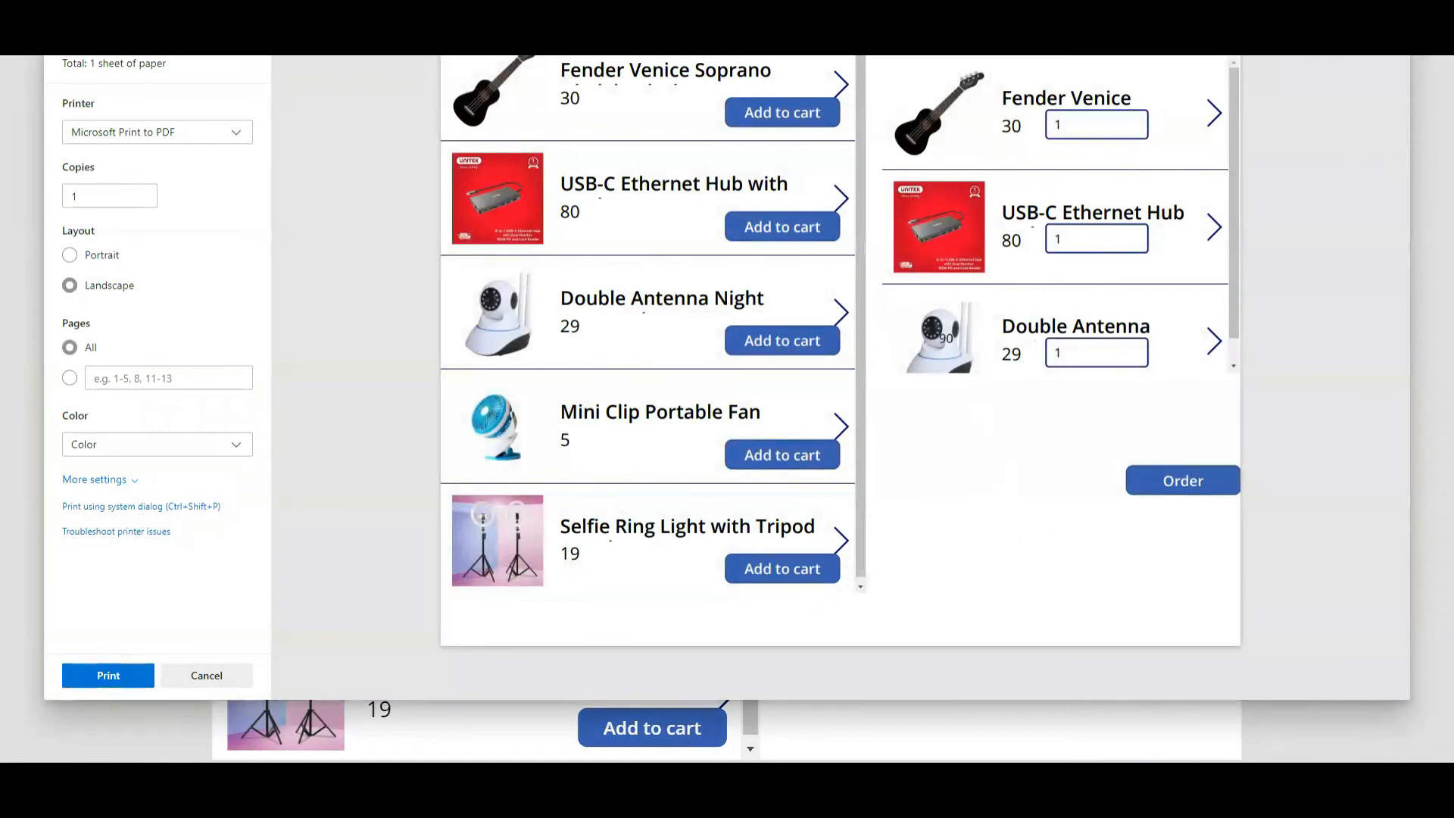
left_click(206, 675)
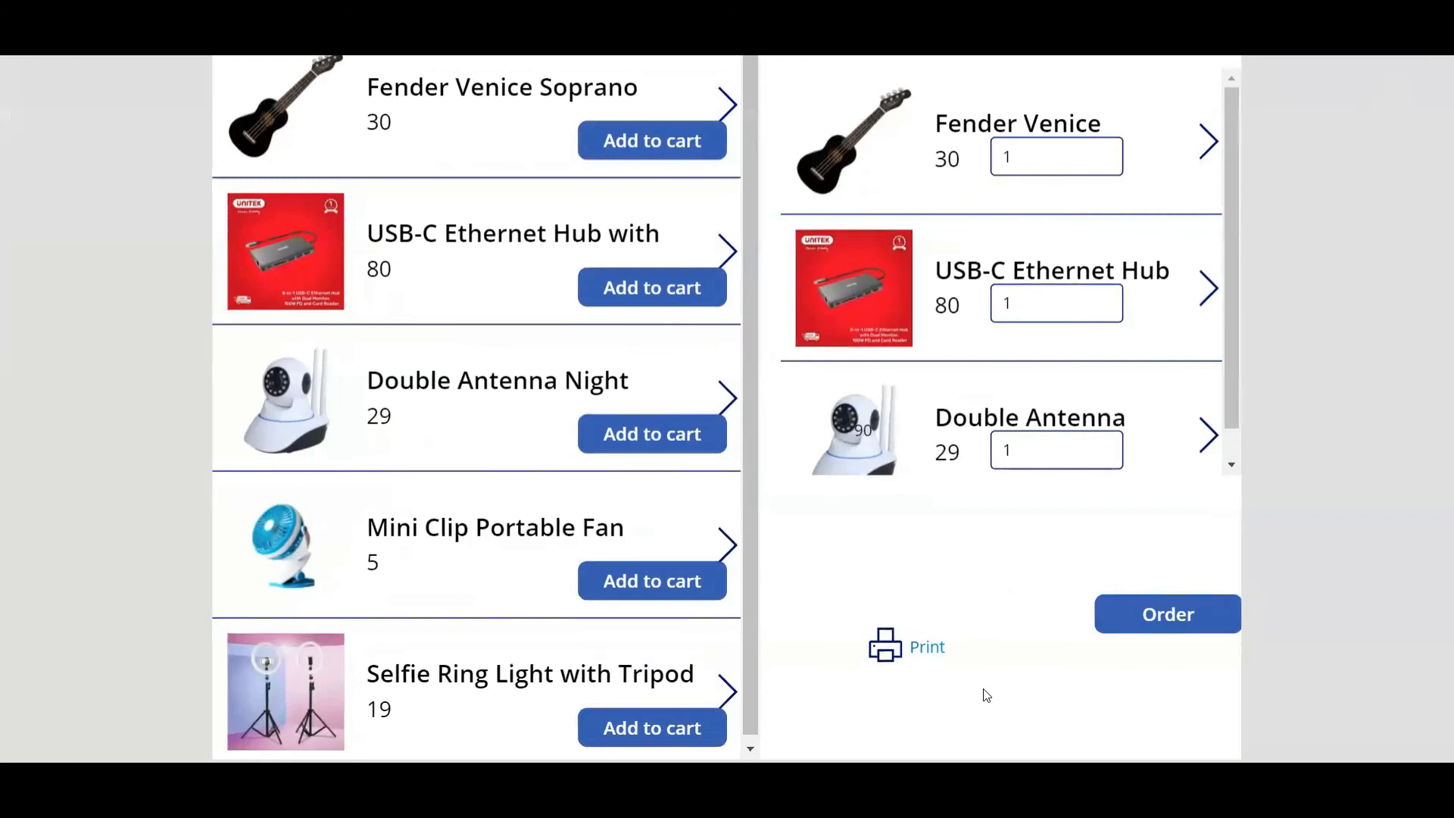